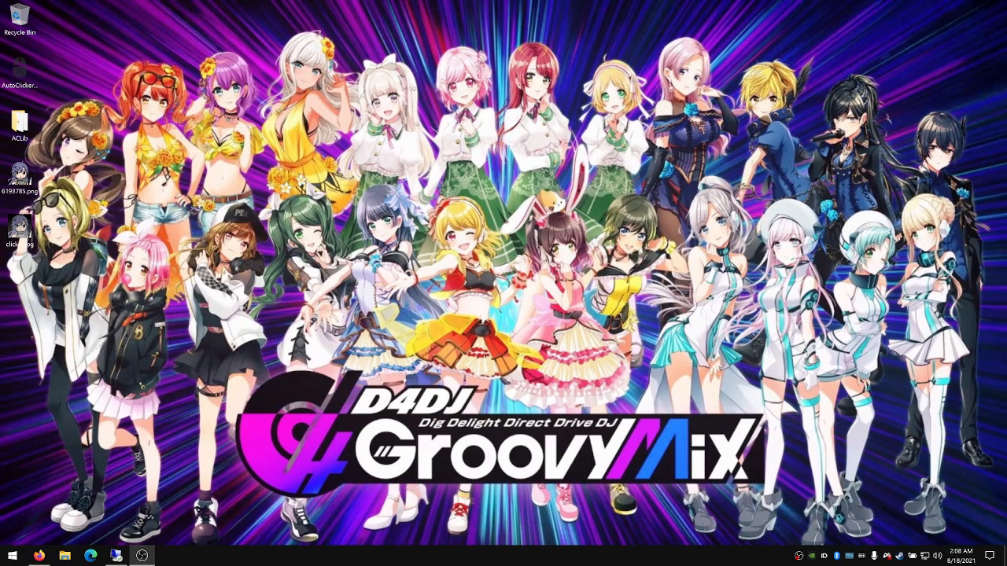
{"action": "mouse_move", "coordinate": [978, 460]}
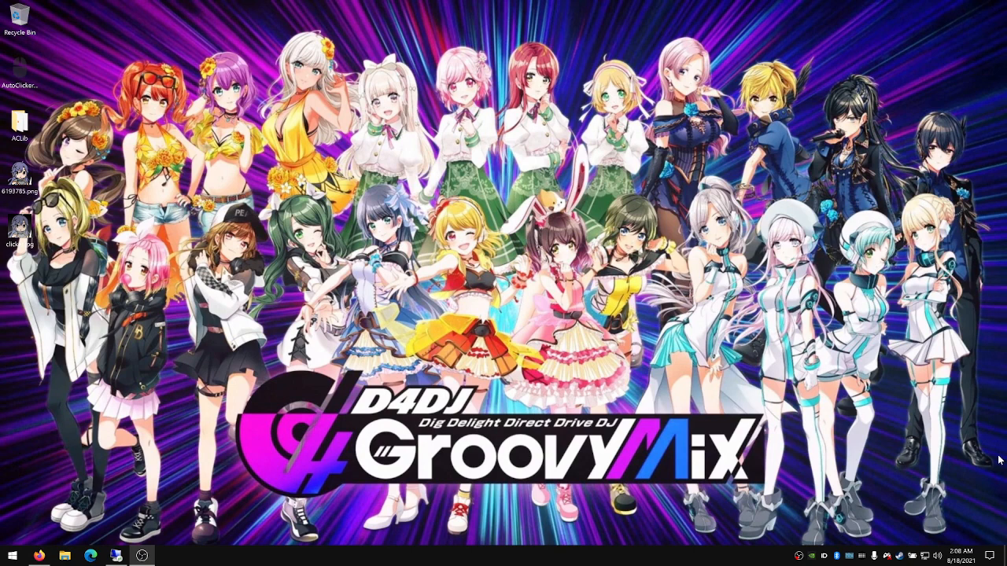
{"action": "mouse_move", "coordinate": [973, 430]}
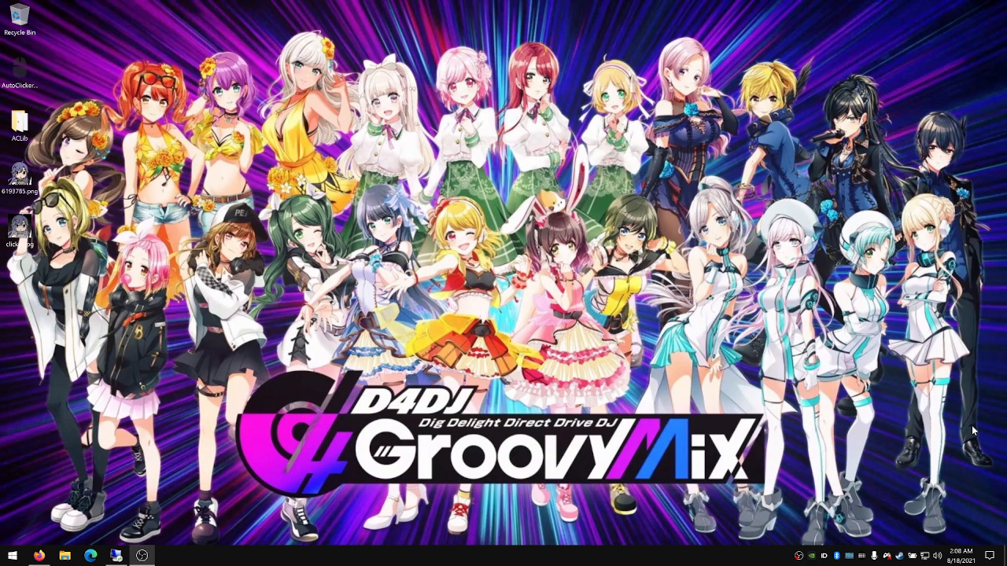
{"action": "mouse_move", "coordinate": [519, 544]}
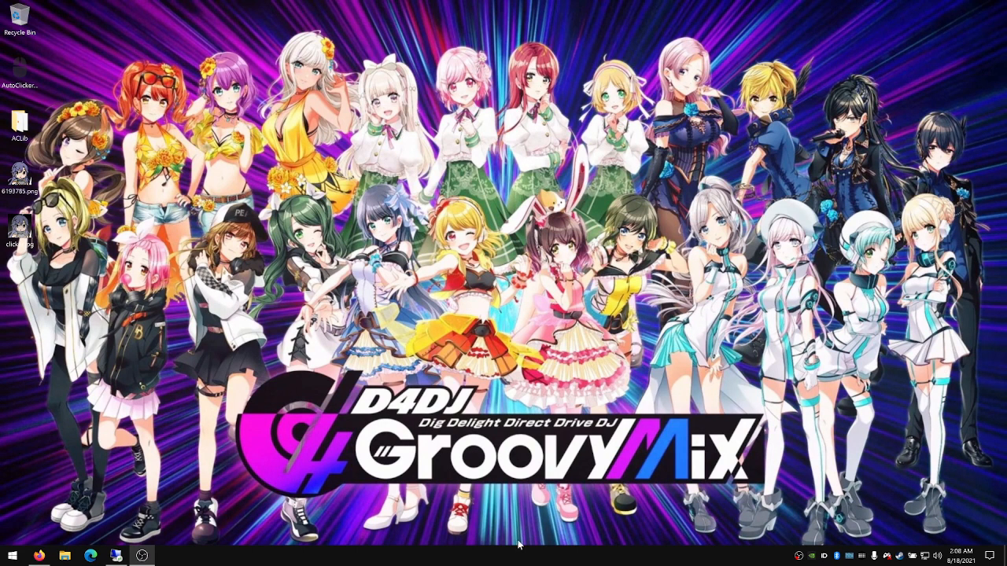
{"action": "mouse_move", "coordinate": [165, 485]}
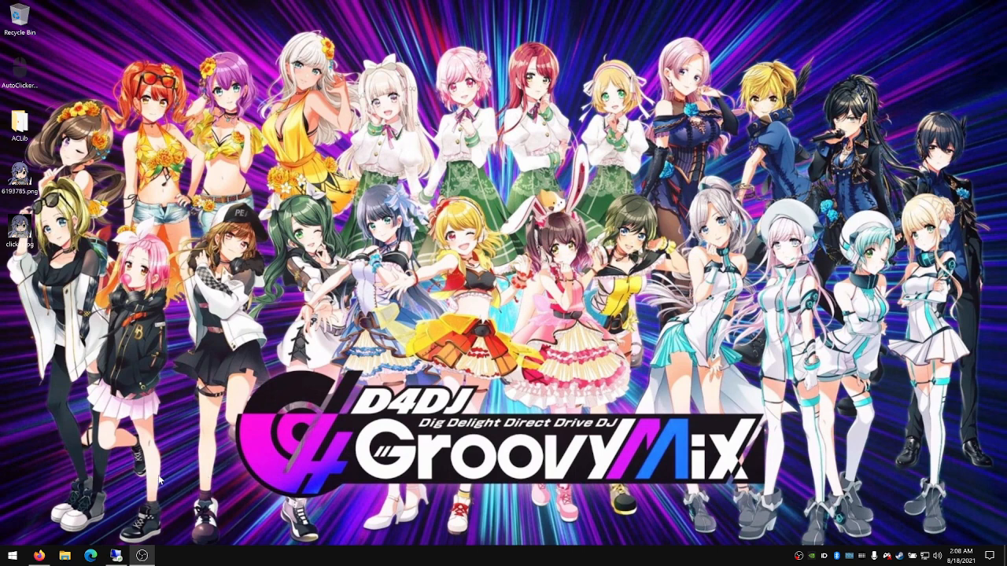
{"action": "mouse_move", "coordinate": [83, 466]}
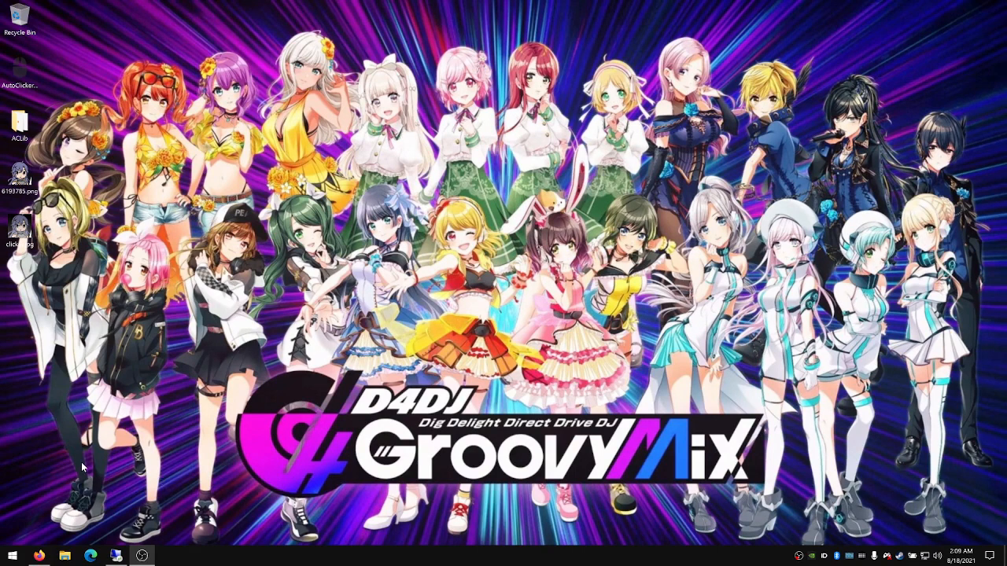
{"action": "mouse_move", "coordinate": [59, 538]}
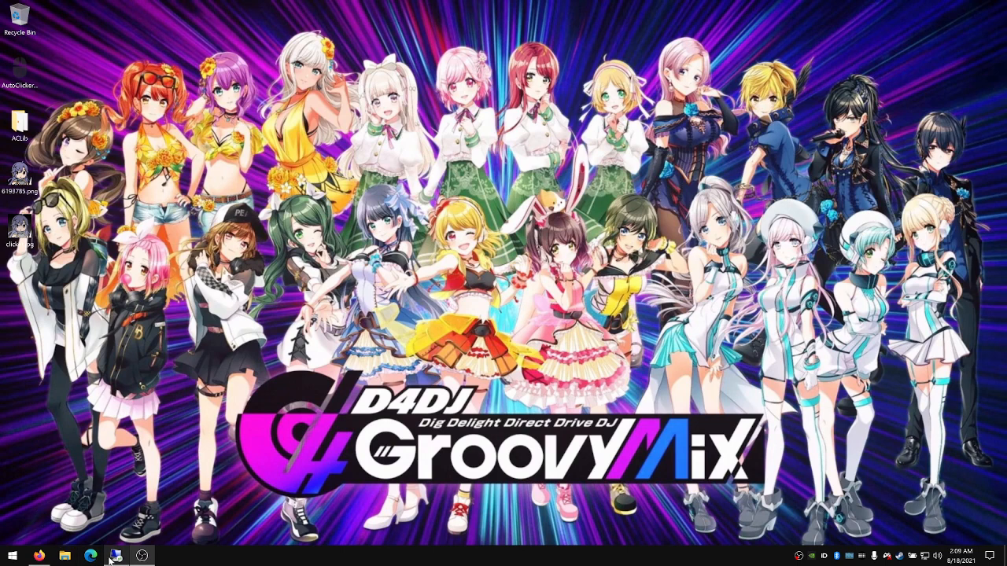
{"action": "mouse_move", "coordinate": [114, 556]}
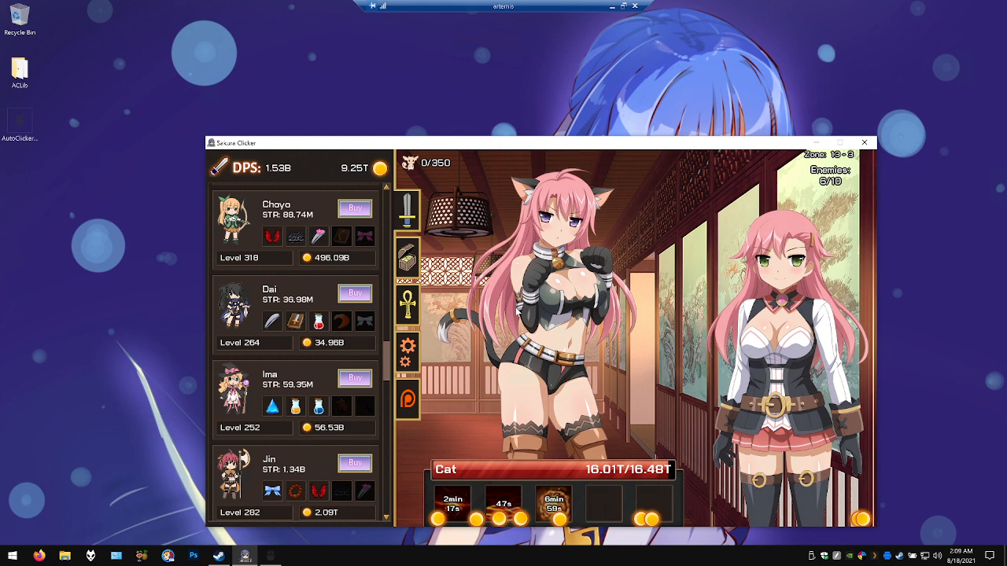
Focus the game window so auto attacks drop the Cat to 15.46T
{"action": "left_click", "coordinate": [562, 276]}
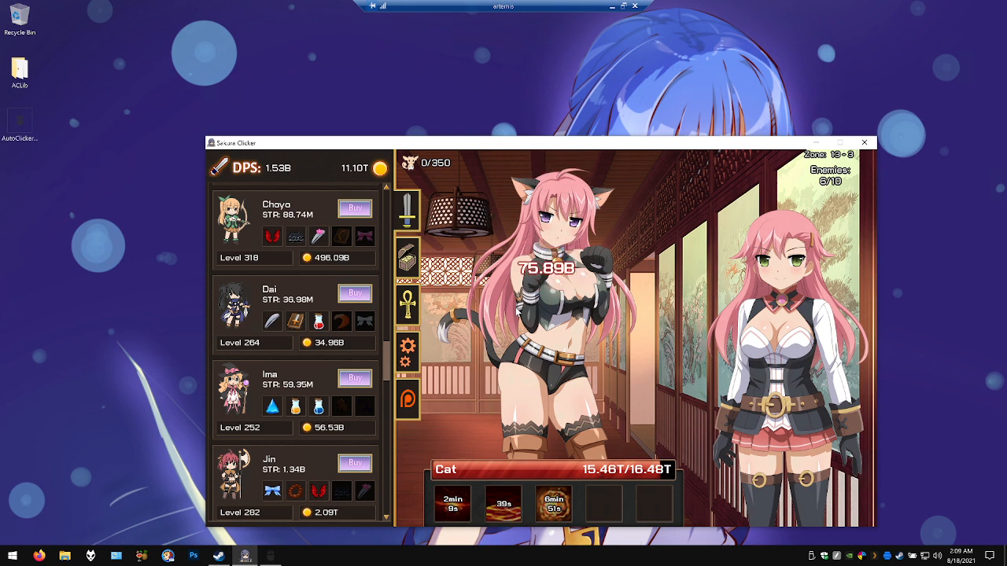
{"action": "mouse_move", "coordinate": [340, 237]}
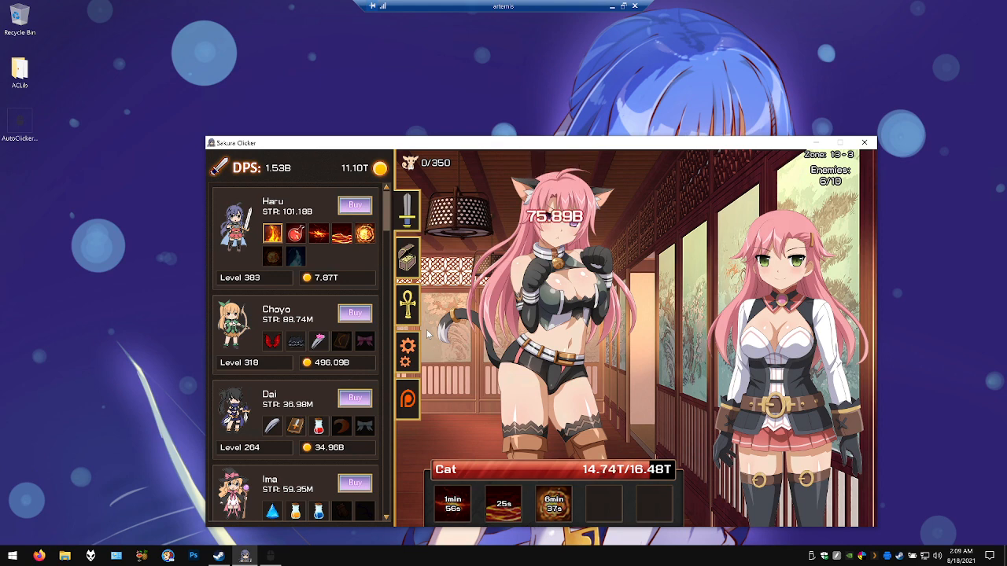
{"action": "mouse_move", "coordinate": [408, 263]}
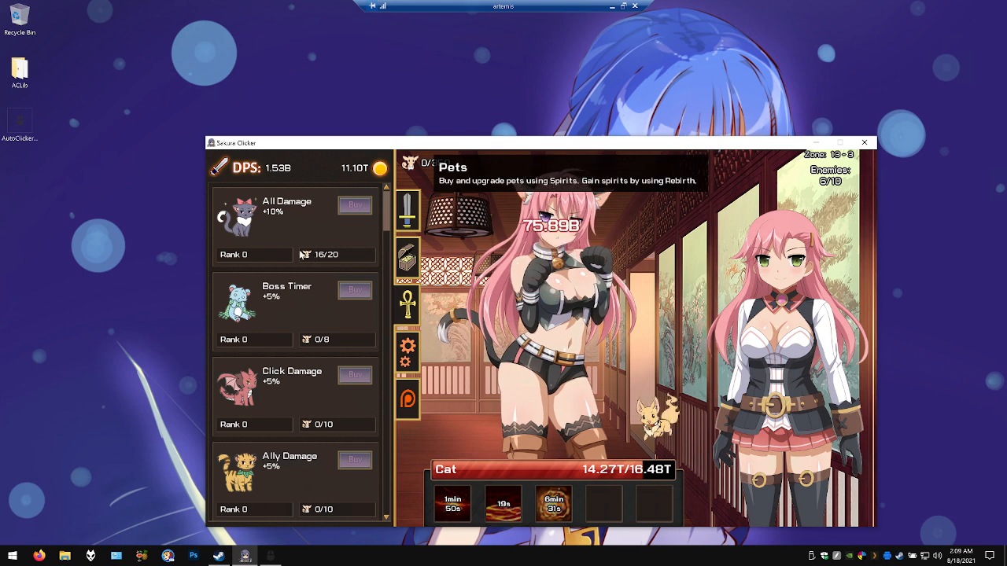
{"action": "mouse_move", "coordinate": [367, 270]}
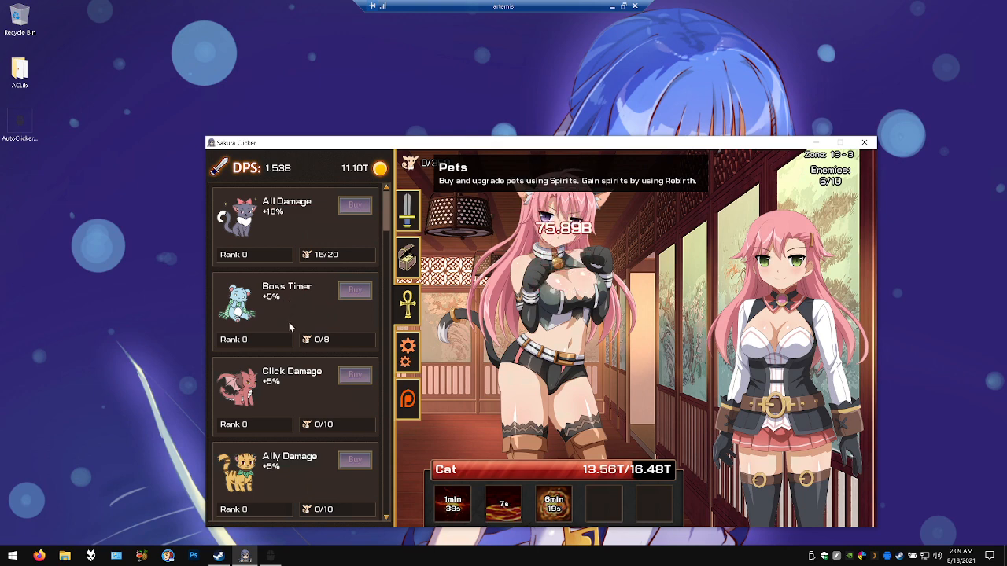
{"action": "mouse_move", "coordinate": [299, 387]}
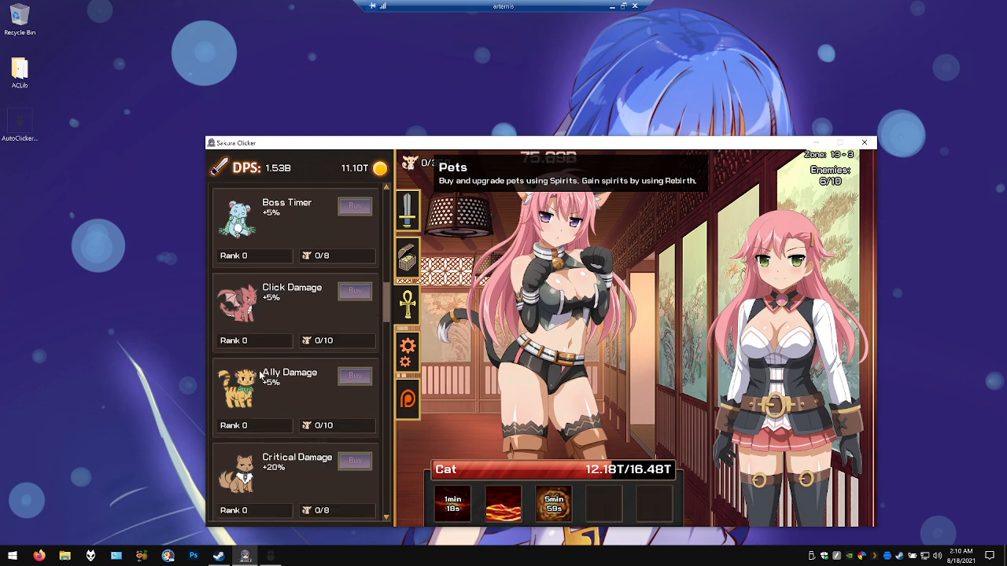
Scroll the Pets upgrade list from All Damage through Attack Speed
{"action": "scroll", "scroll_direction": "up", "scroll_amount": 3}
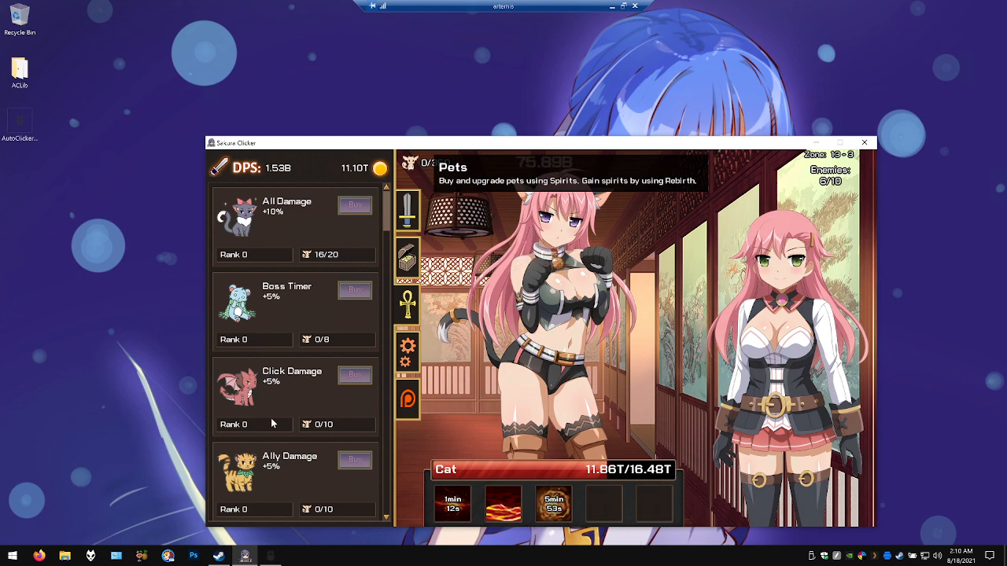
{"action": "scroll", "scroll_direction": "down", "scroll_amount": 3}
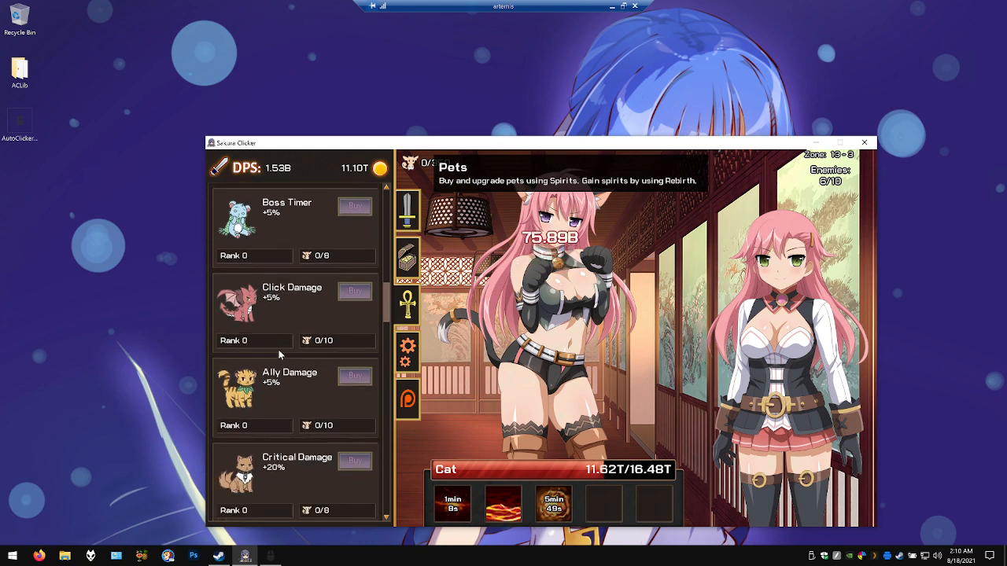
{"action": "scroll", "scroll_direction": "down", "scroll_amount": 3}
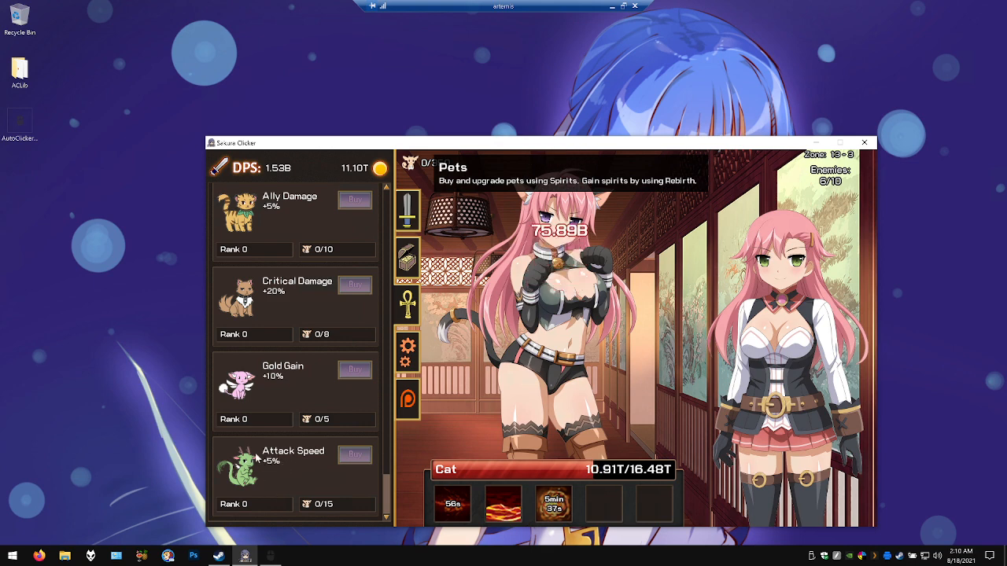
{"action": "mouse_move", "coordinate": [264, 405]}
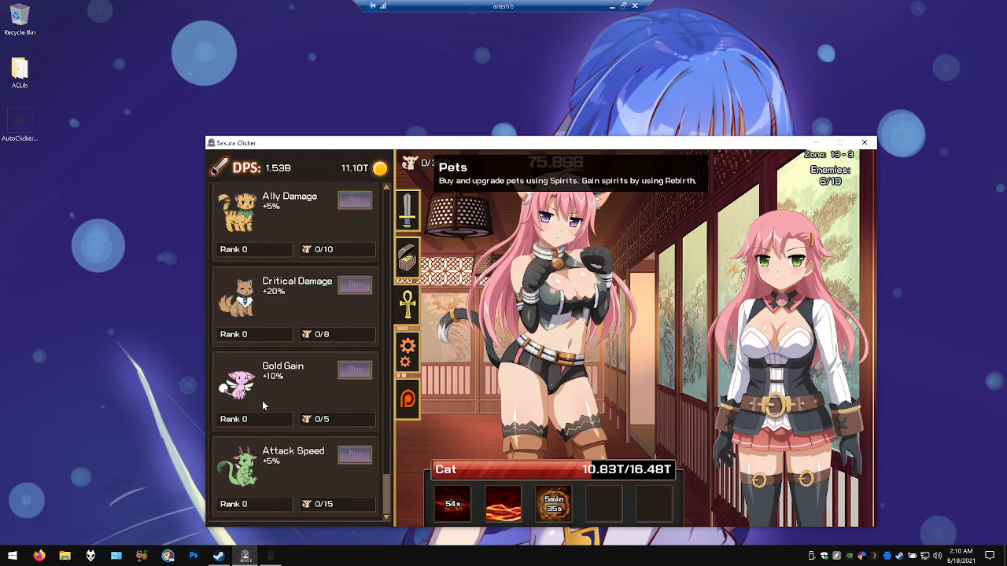
{"action": "scroll", "scroll_direction": "up", "scroll_amount": 3}
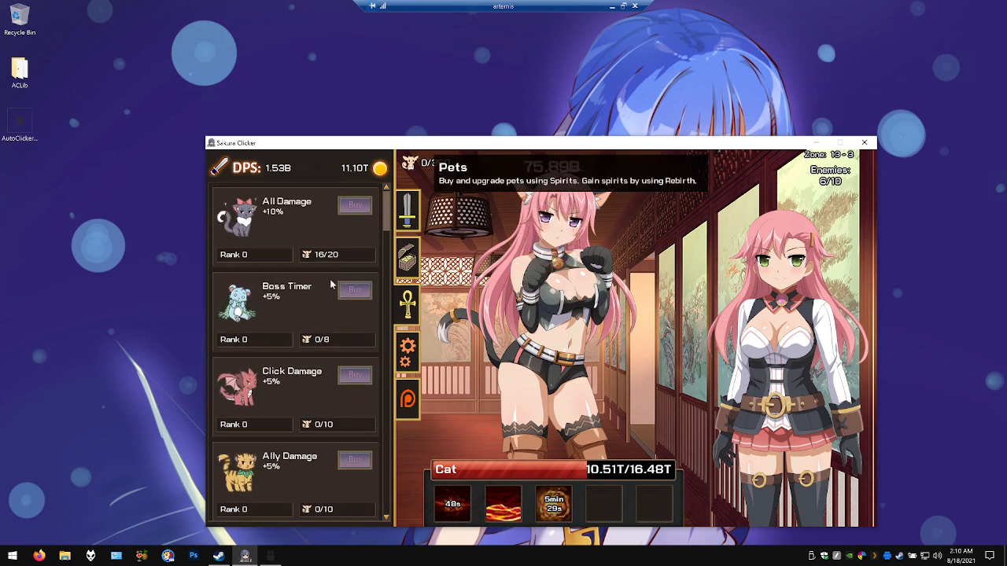
{"action": "mouse_move", "coordinate": [407, 210]}
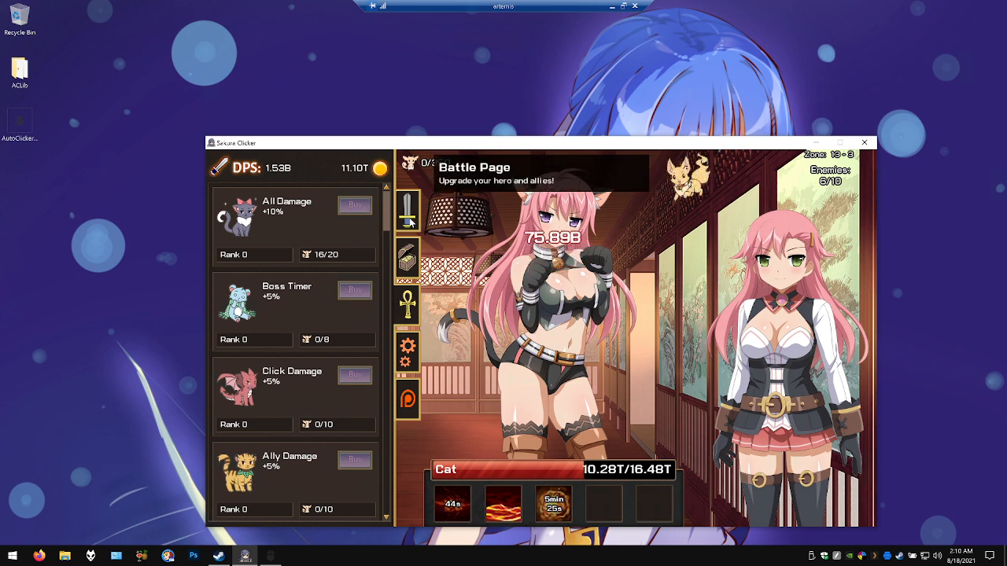
Level up Haru, Choyo and Dai, raising Dai to level 271
{"action": "left_click", "coordinate": [406, 206]}
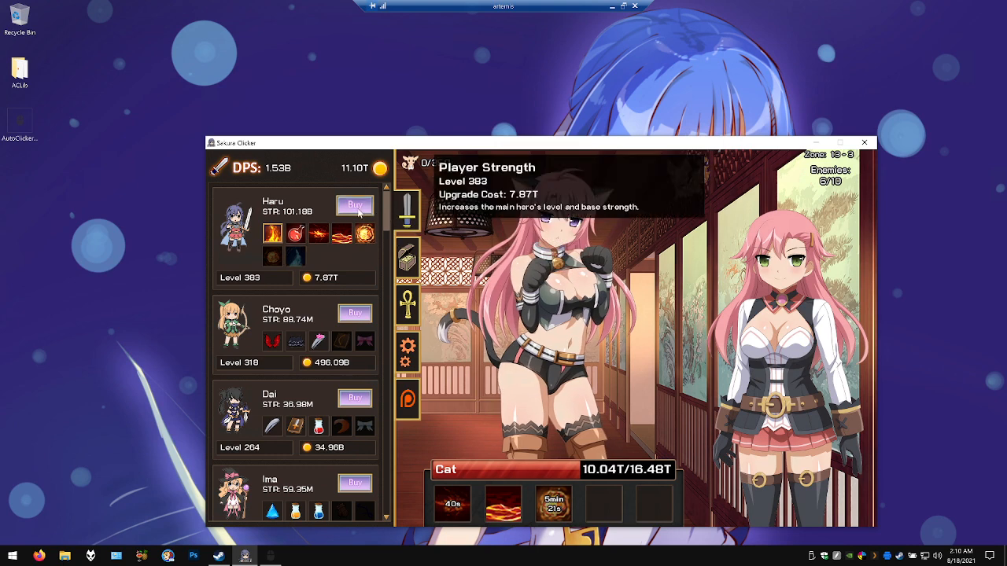
{"action": "left_click", "coordinate": [355, 206]}
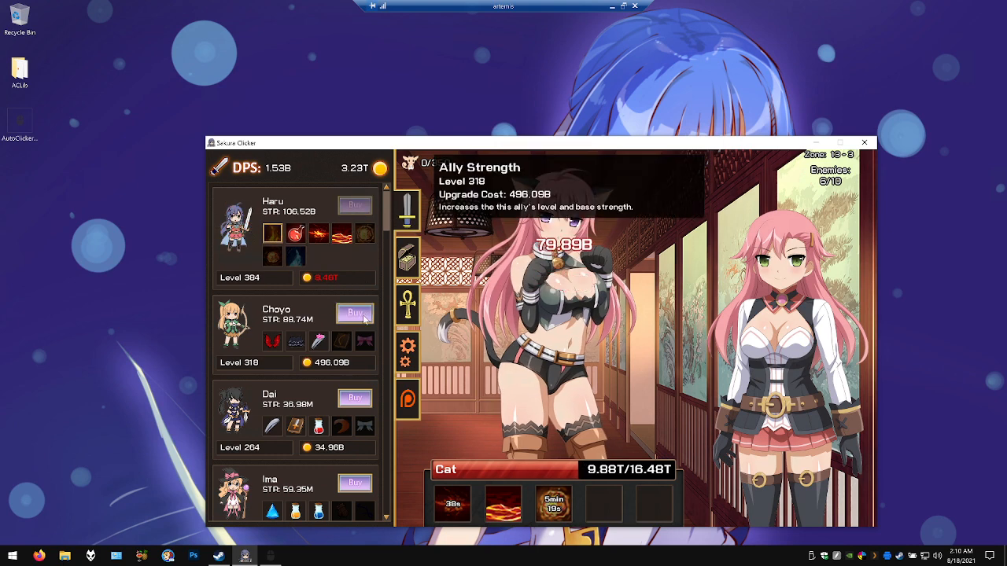
{"action": "left_click", "coordinate": [355, 313]}
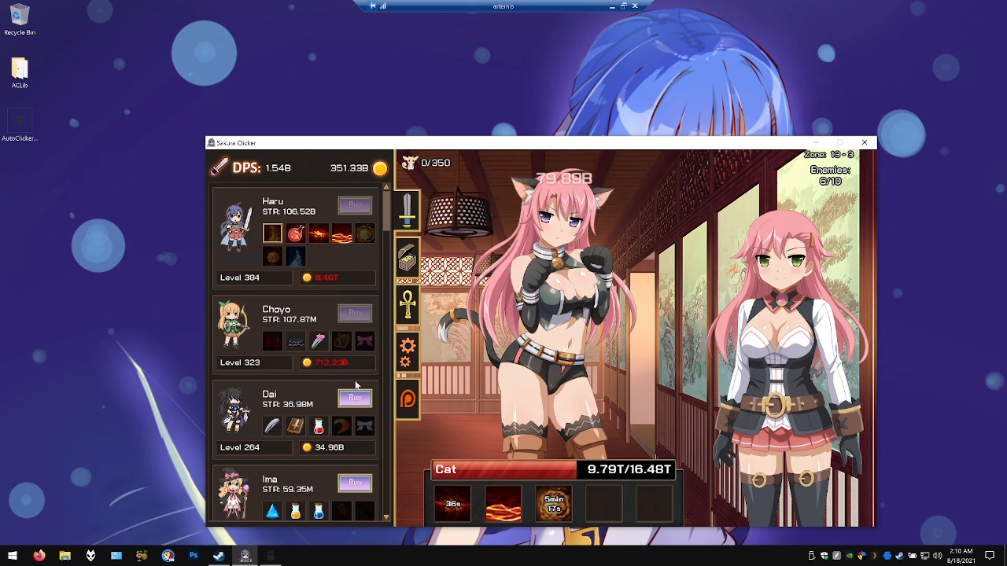
{"action": "left_click", "coordinate": [354, 397]}
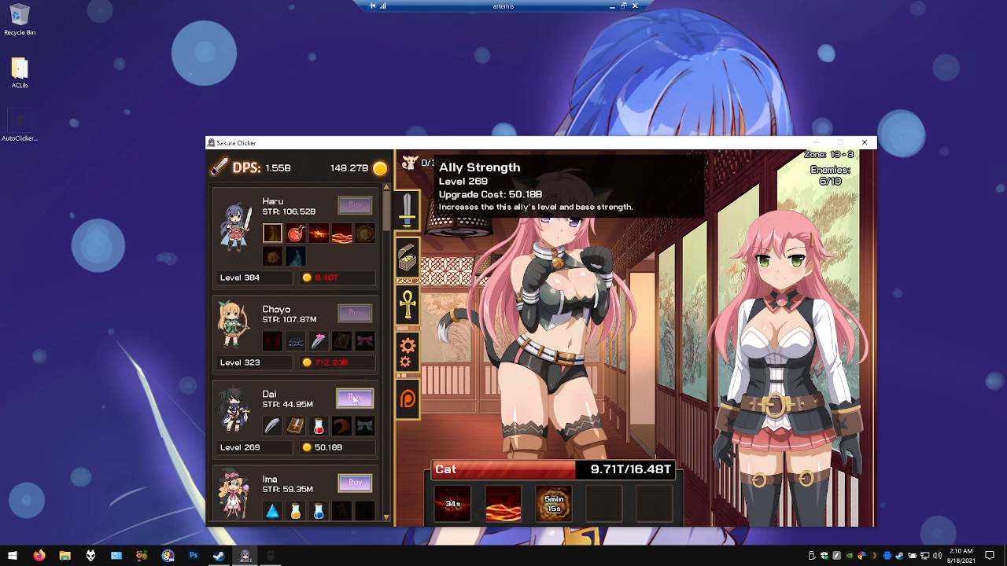
{"action": "left_click", "coordinate": [355, 398]}
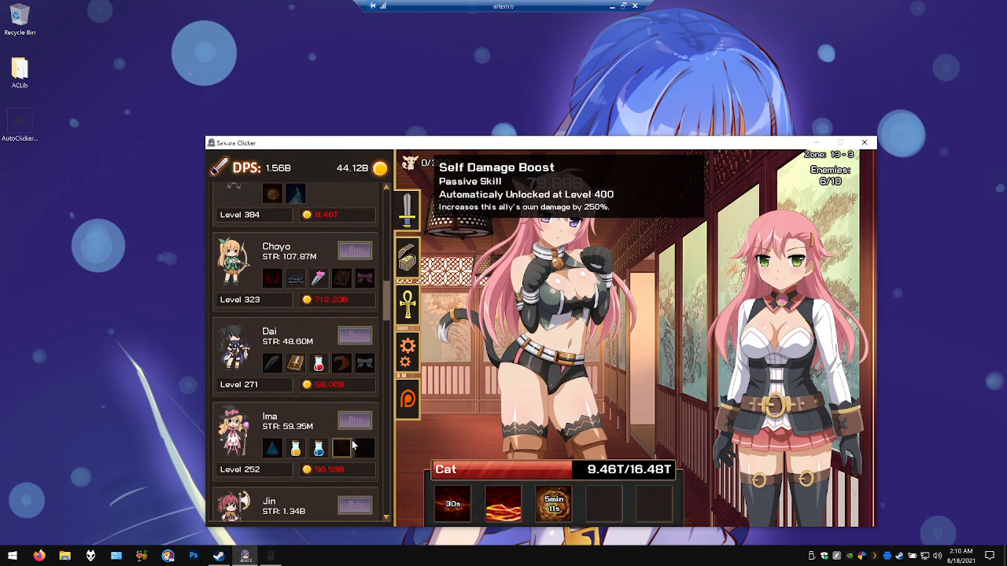
Use the Gold Fountain skill and attack the Cat, dropping it to 5.26T
{"action": "scroll", "scroll_direction": "down", "scroll_amount": 3}
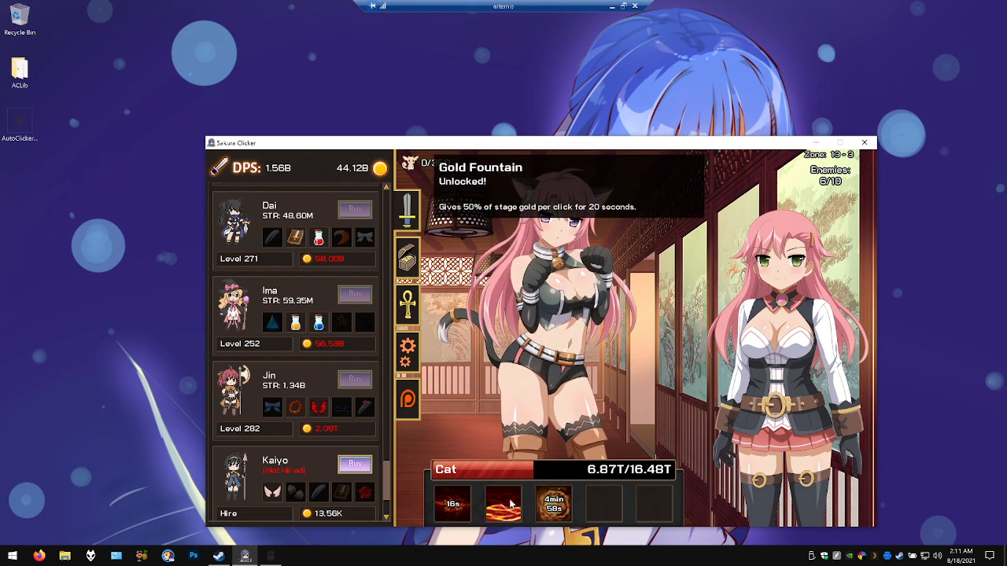
{"action": "left_click", "coordinate": [550, 284]}
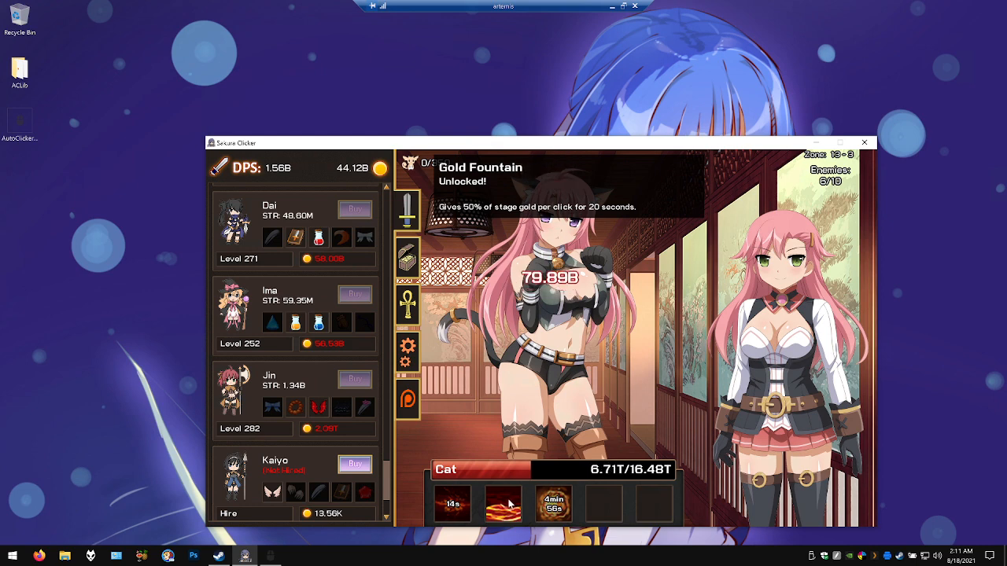
{"action": "mouse_move", "coordinate": [318, 323]}
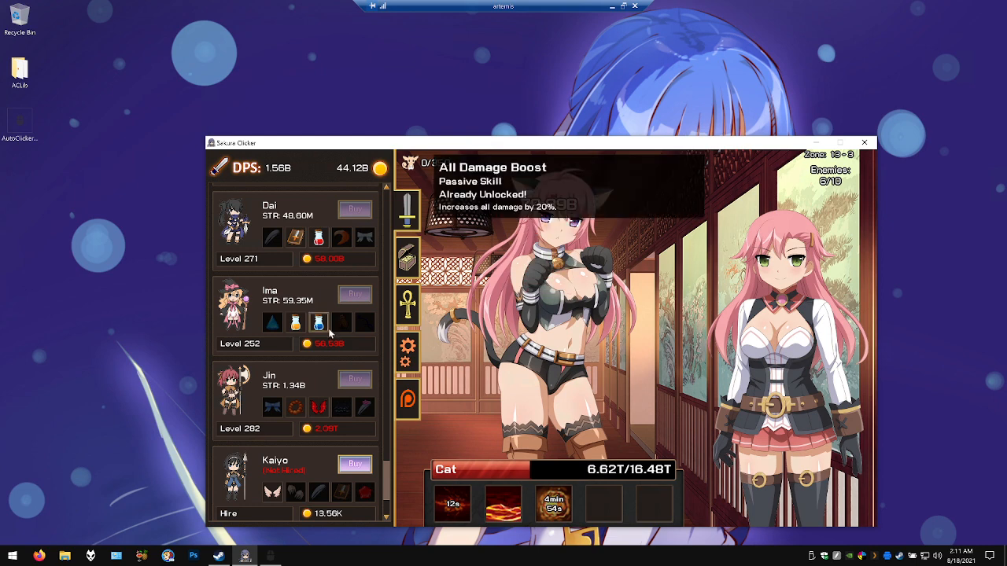
{"action": "mouse_move", "coordinate": [531, 362]}
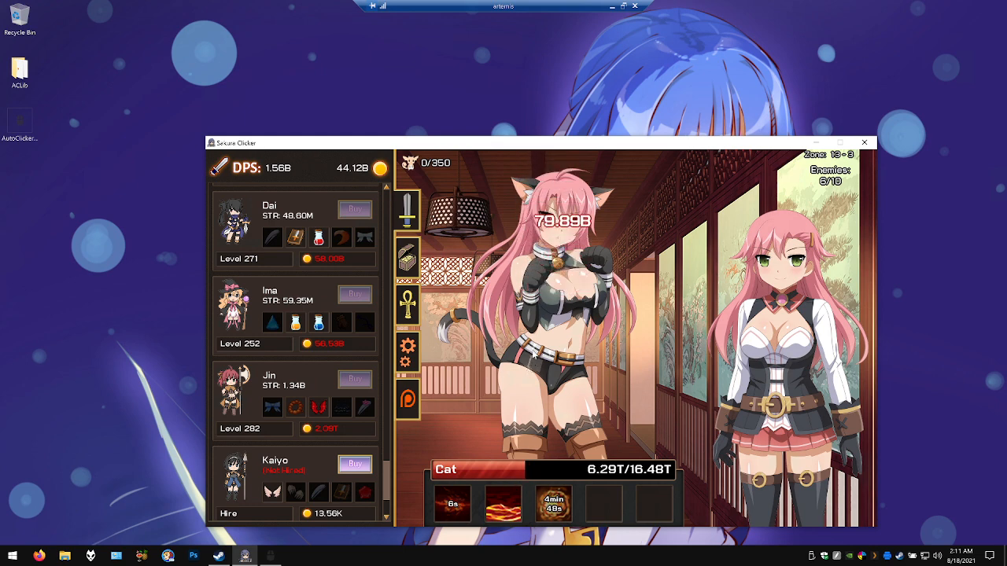
{"action": "left_click", "coordinate": [551, 314]}
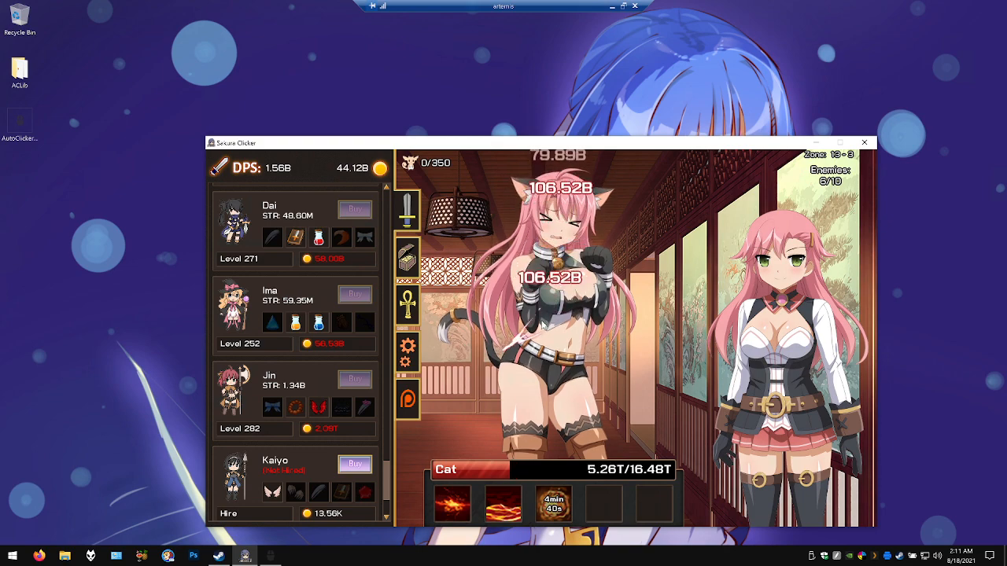
Show OP Auto Clicker settings: 0 interval, left single click, repeat until stopped
{"action": "left_click", "coordinate": [542, 322]}
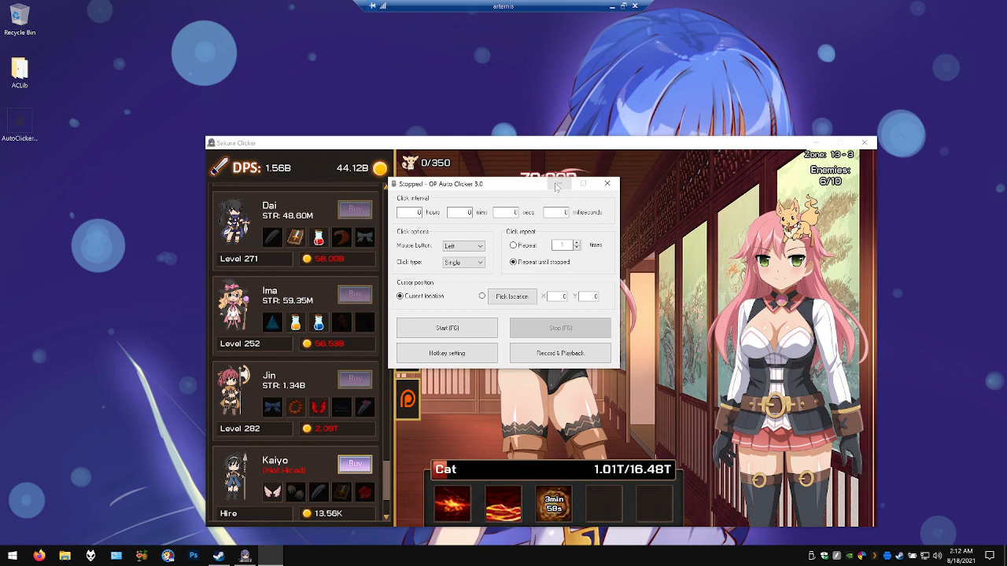
{"action": "mouse_move", "coordinate": [559, 183]}
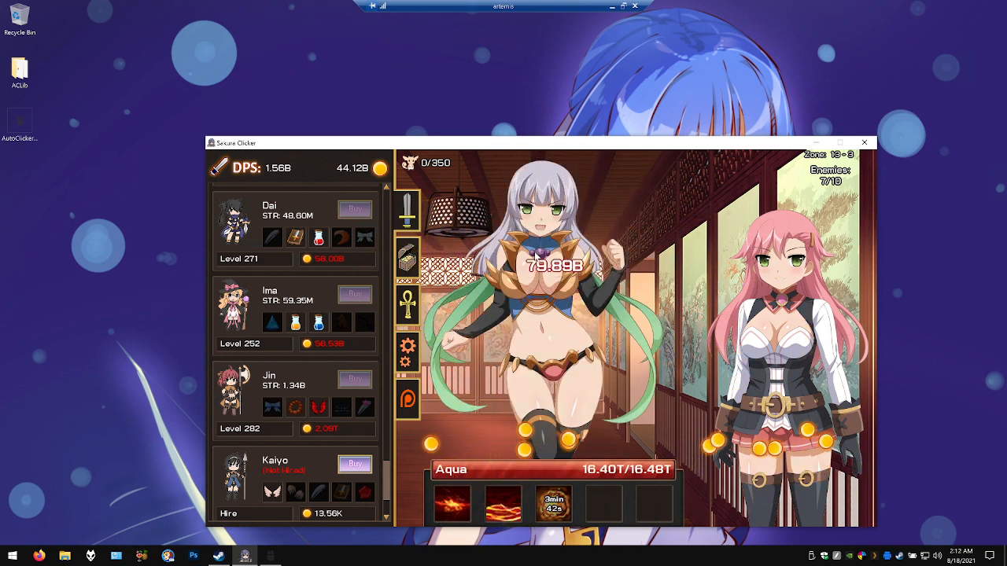
Attack Aqua repeatedly until gold surges to 155.11T and the boss fight begins
{"action": "left_click", "coordinate": [550, 259]}
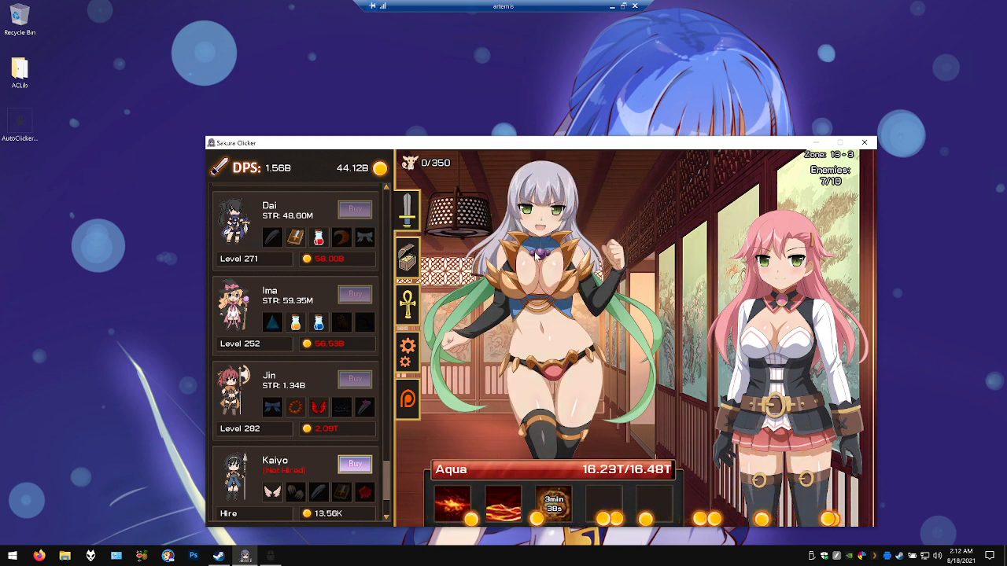
{"action": "left_click", "coordinate": [551, 259]}
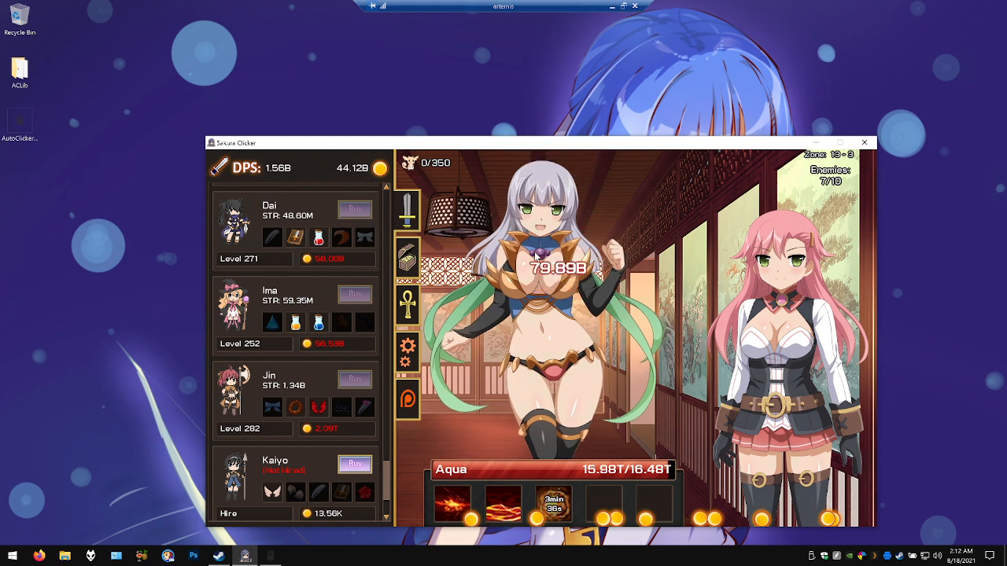
{"action": "left_click", "coordinate": [557, 268]}
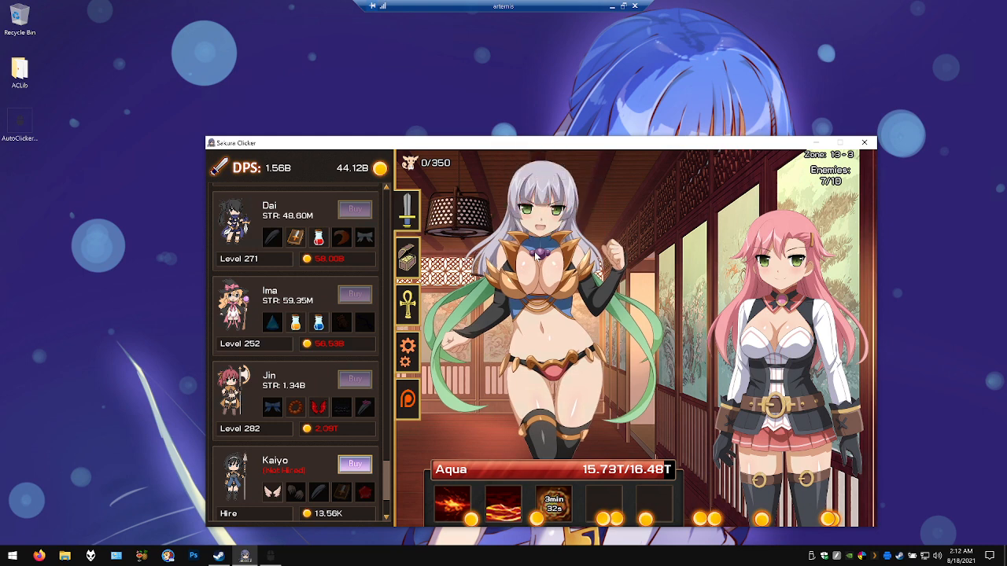
{"action": "left_click", "coordinate": [539, 259]}
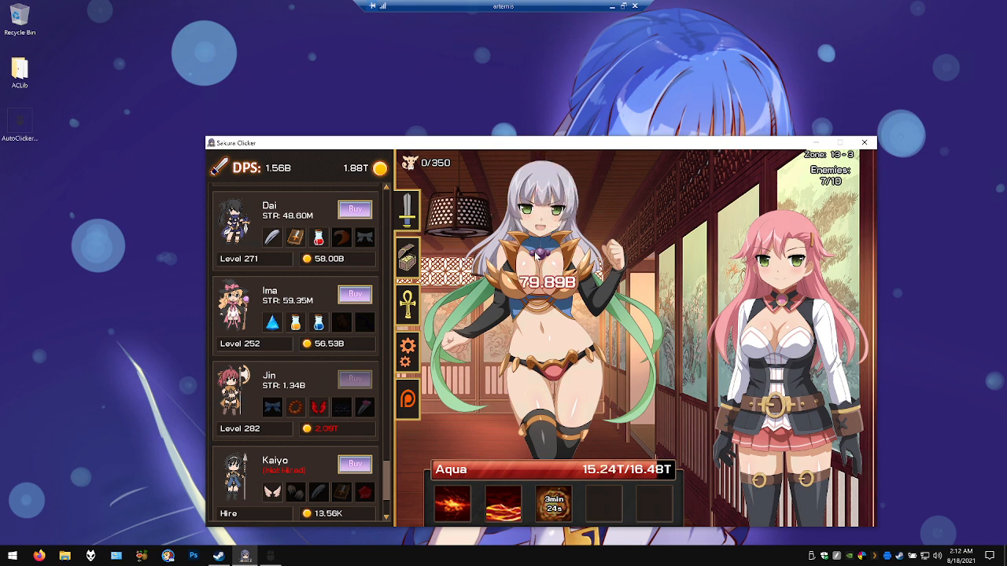
{"action": "left_click", "coordinate": [539, 260]}
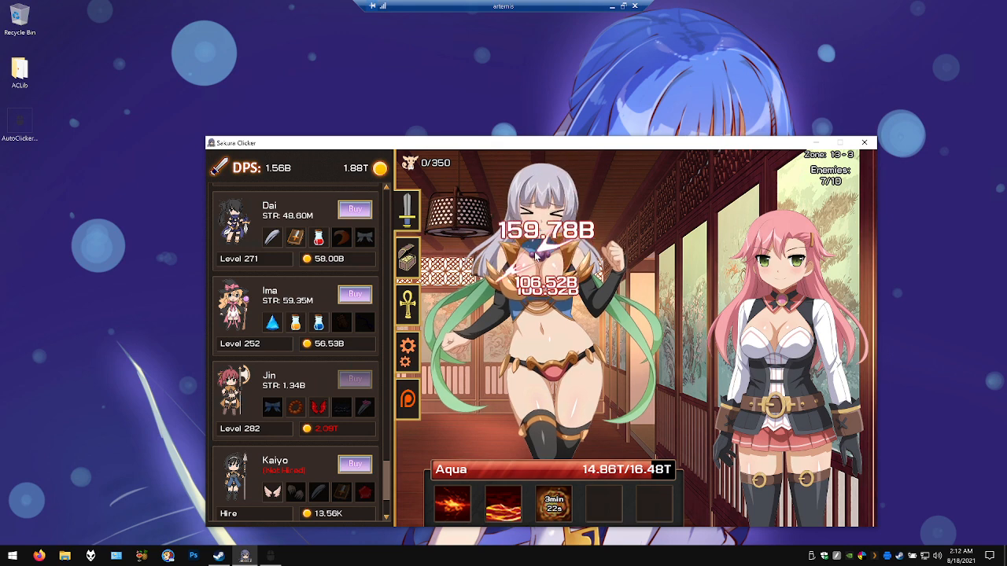
{"action": "left_click", "coordinate": [543, 259]}
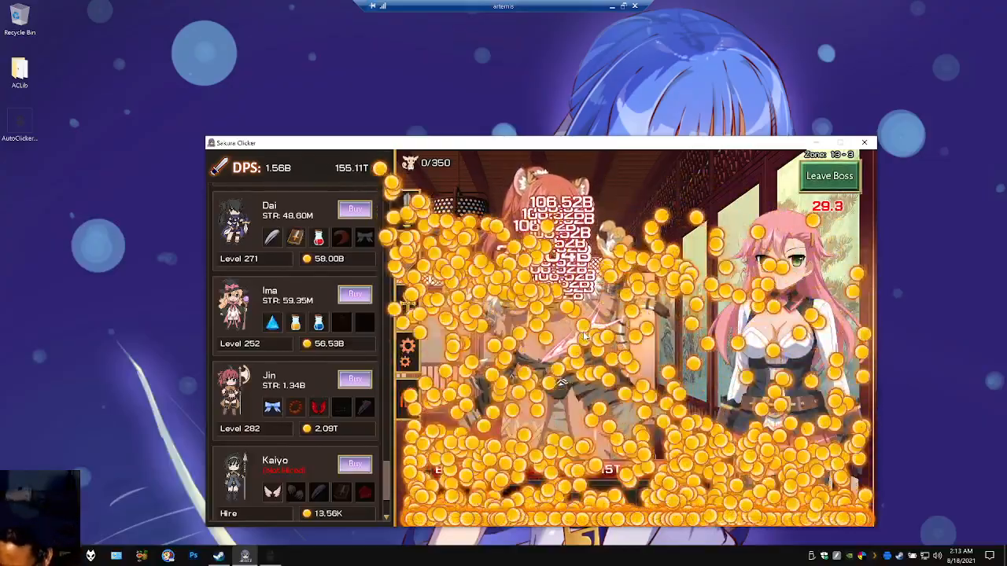
Attack the Big Tiger boss until it falls and zone 13-4 begins
{"action": "left_click", "coordinate": [586, 336]}
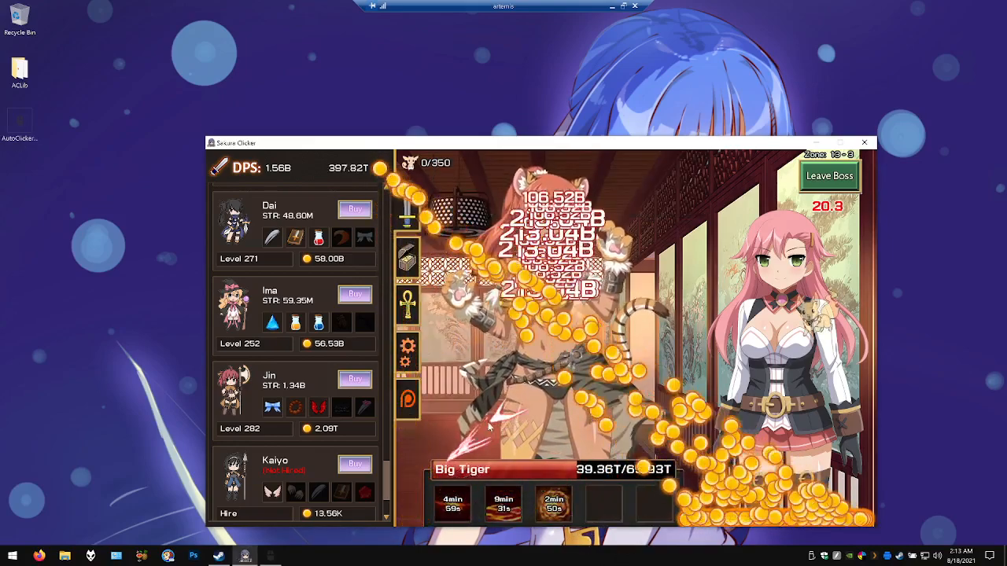
{"action": "left_click", "coordinate": [551, 353]}
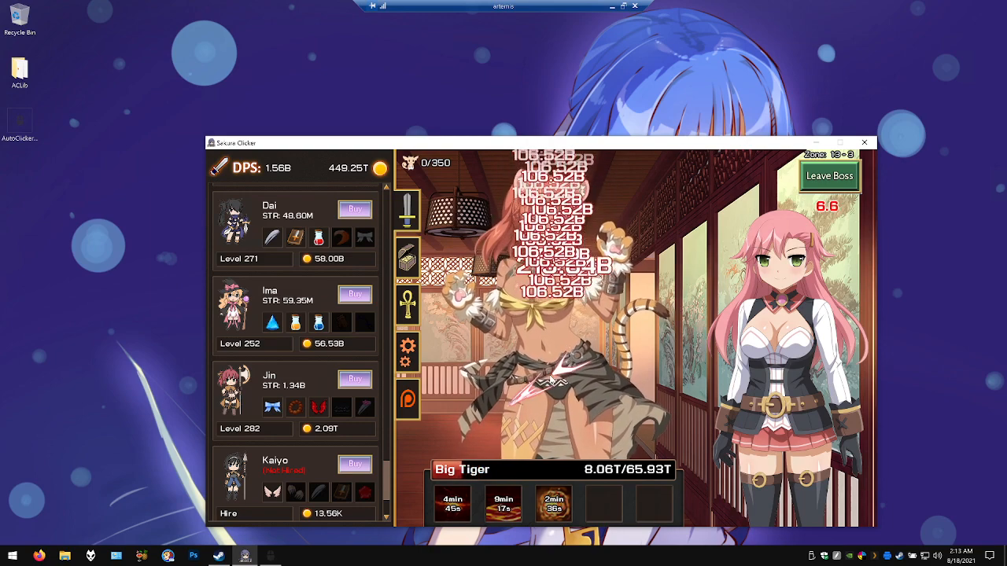
{"action": "left_click", "coordinate": [543, 314]}
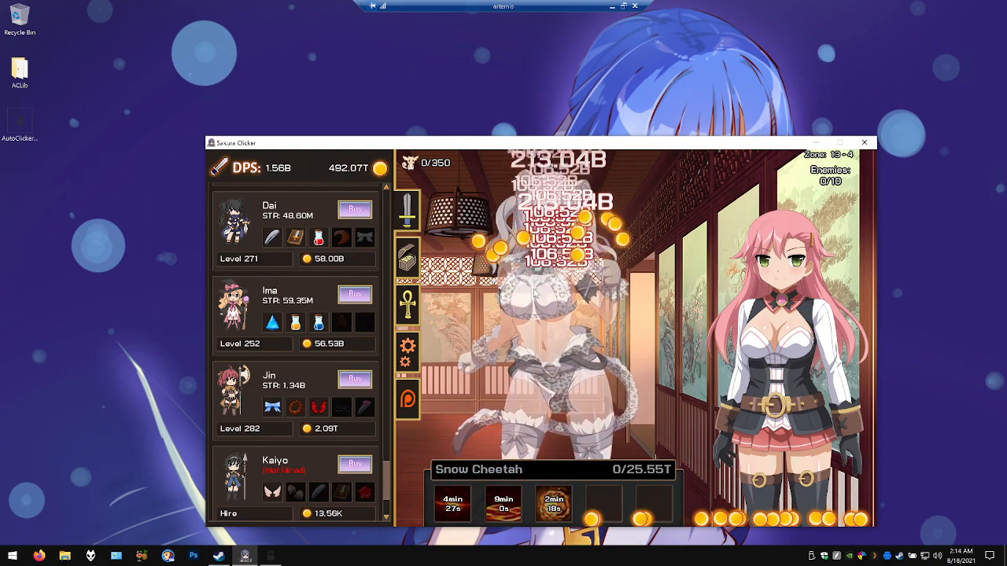
Defeat the Snow Cheetah and the Cheetah in zone 13-4
{"action": "left_click", "coordinate": [550, 315]}
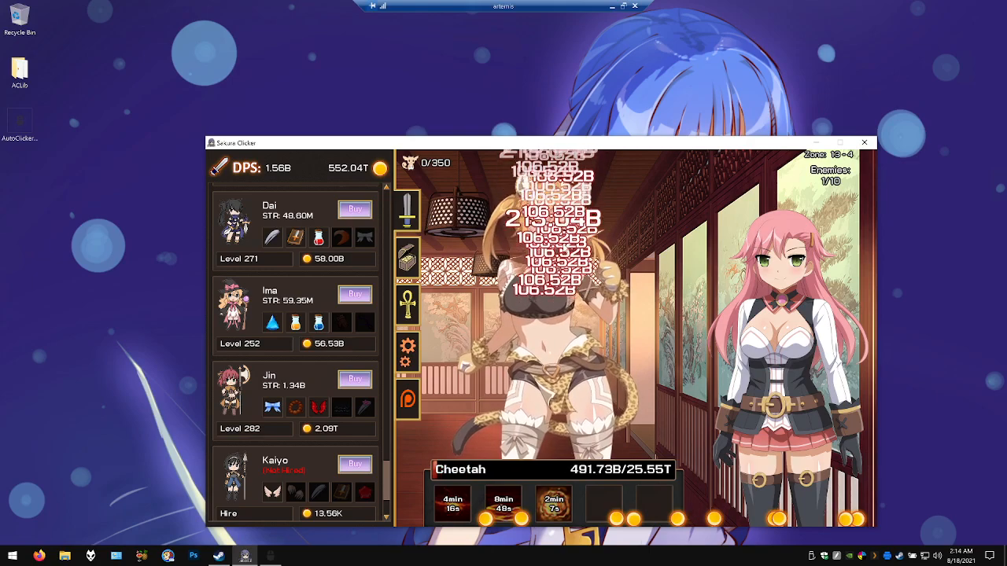
{"action": "left_click", "coordinate": [550, 315]}
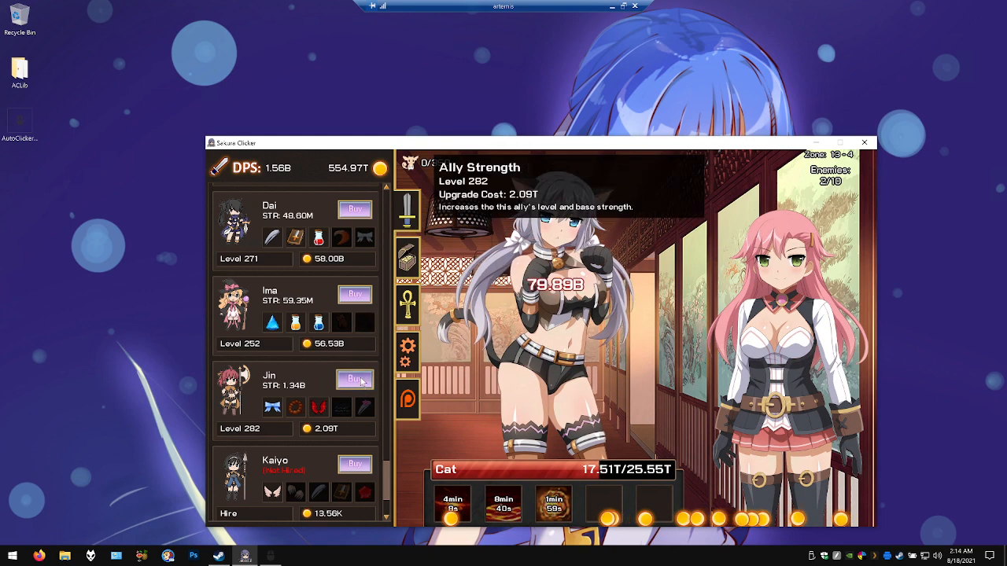
Level the ally Jin up to level 324
{"action": "left_click", "coordinate": [355, 380]}
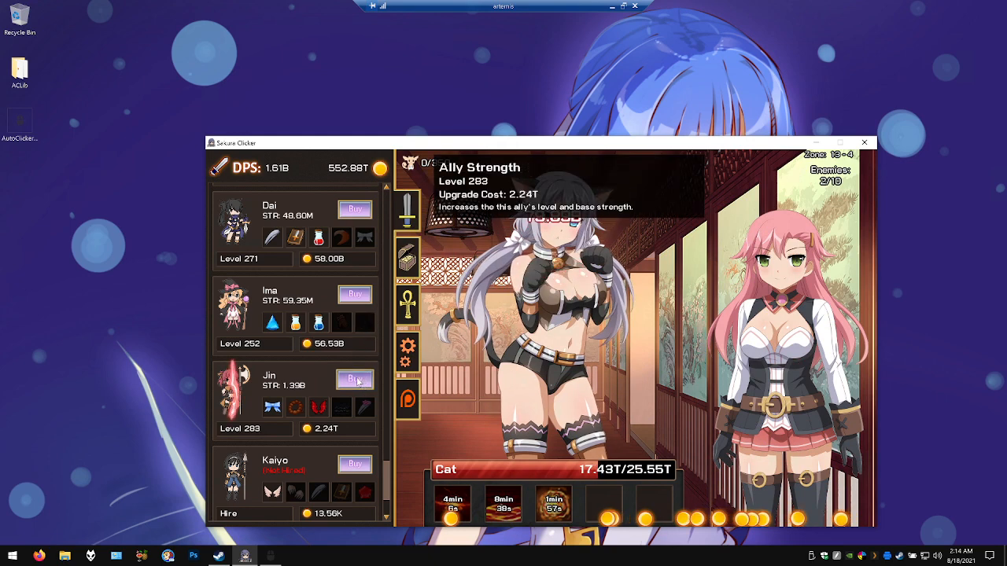
{"action": "left_click", "coordinate": [355, 380]}
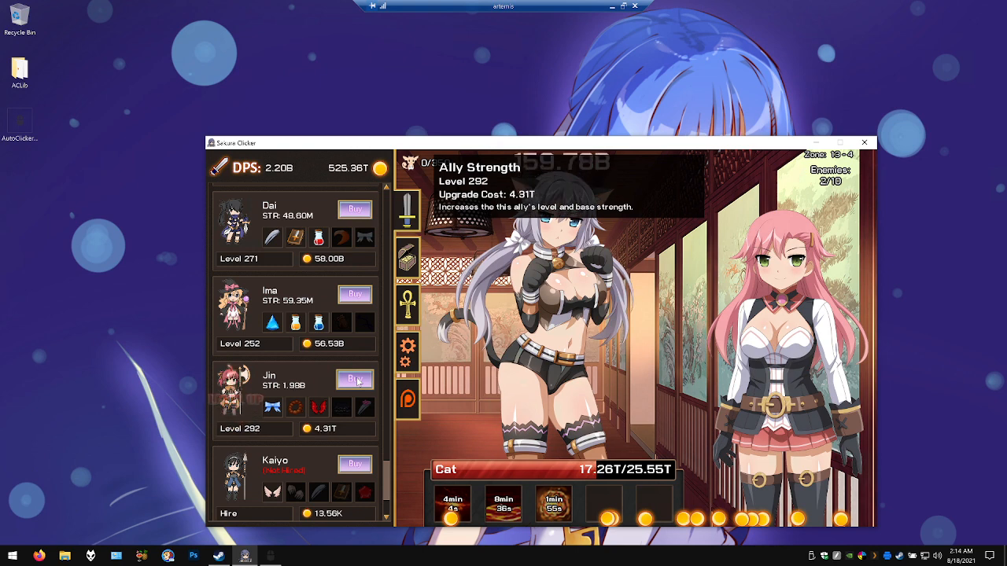
{"action": "left_click", "coordinate": [355, 379]}
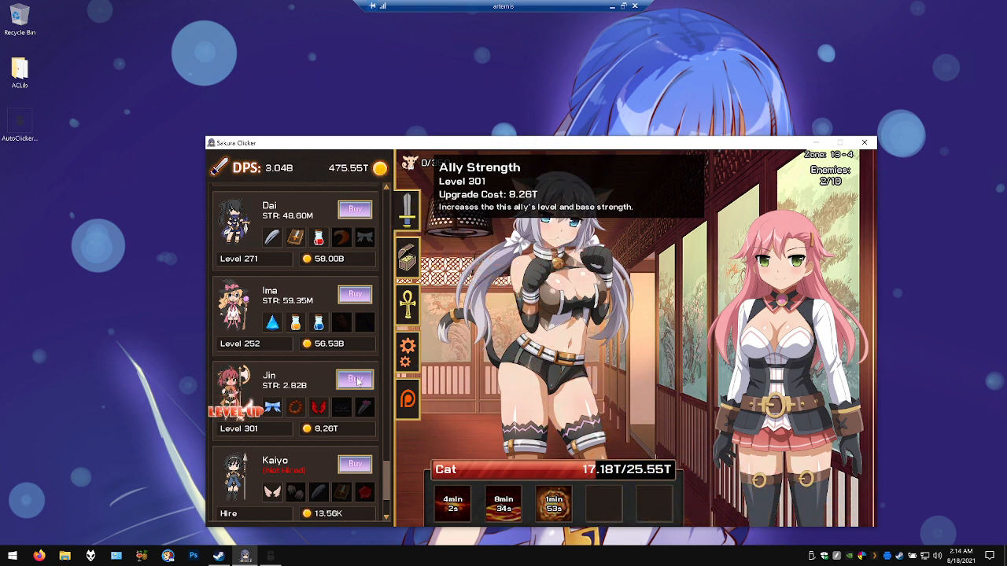
{"action": "left_click", "coordinate": [354, 380]}
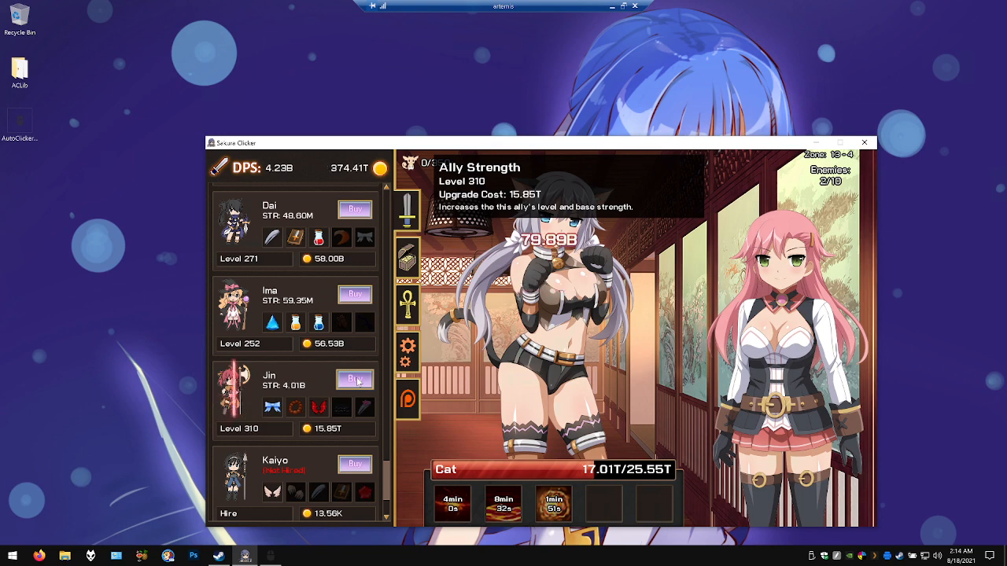
{"action": "left_click", "coordinate": [355, 380]}
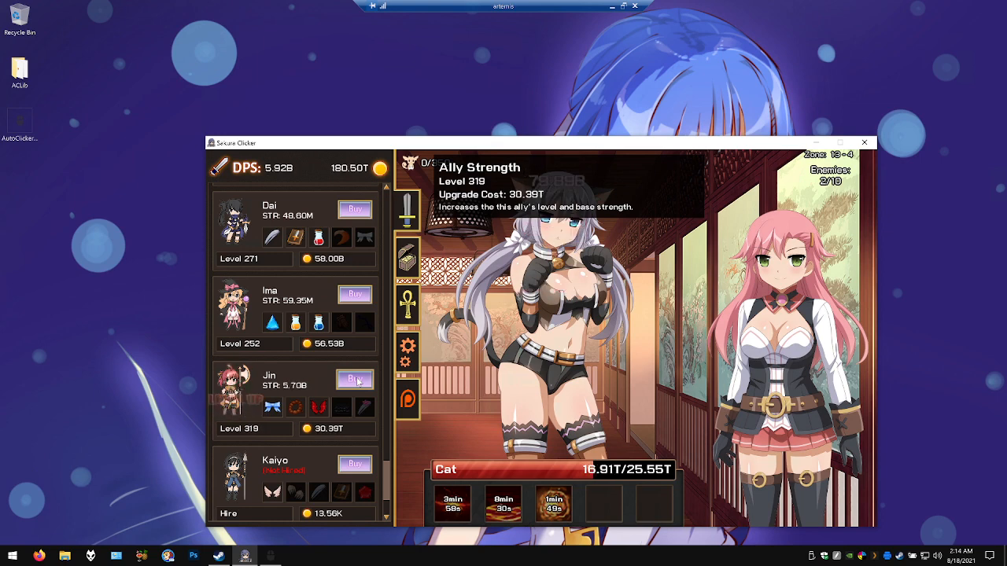
{"action": "left_click", "coordinate": [355, 380]}
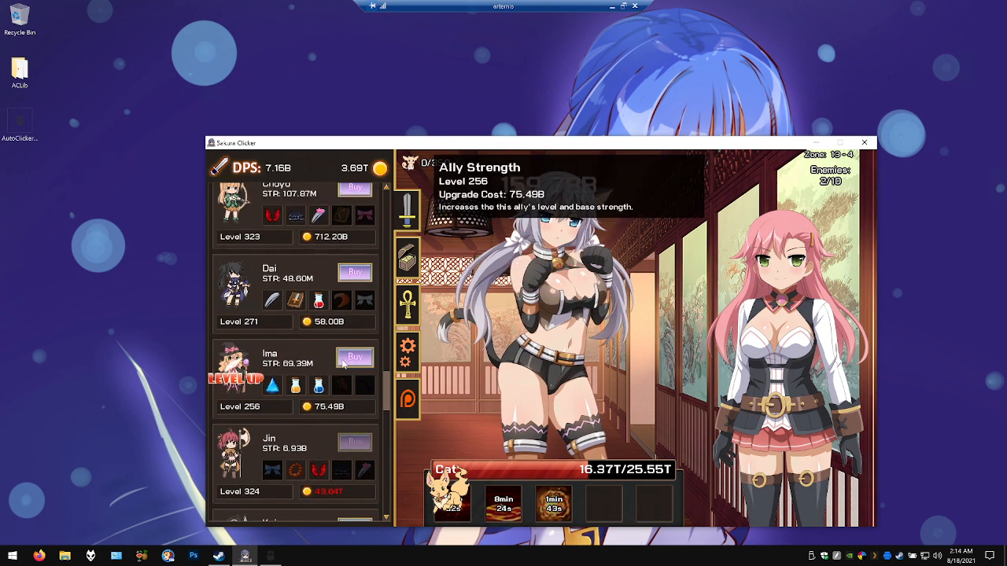
Level Ima to 277 and Dai to 272, bringing DPS to 7.25B
{"action": "left_click", "coordinate": [355, 357]}
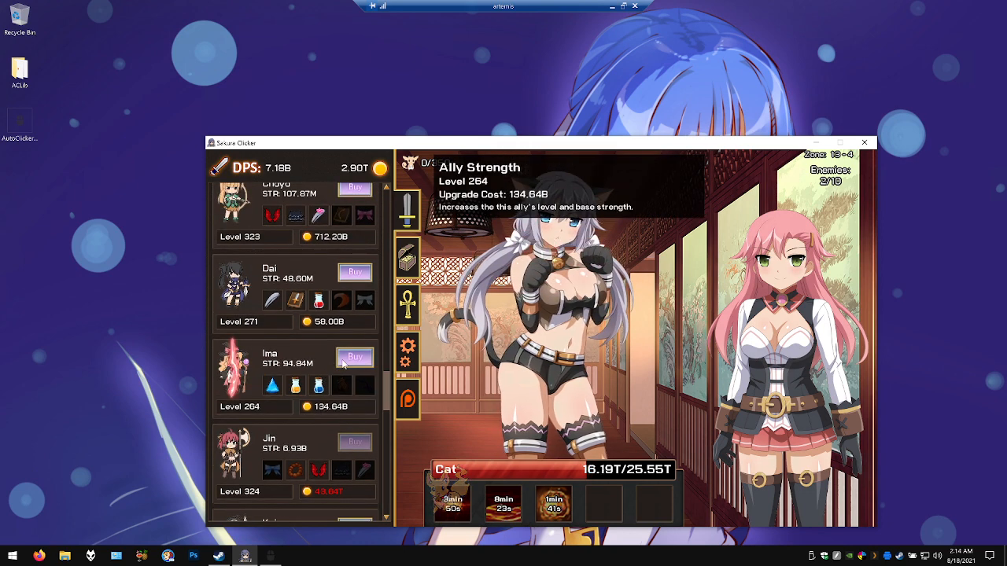
{"action": "left_click", "coordinate": [355, 357]}
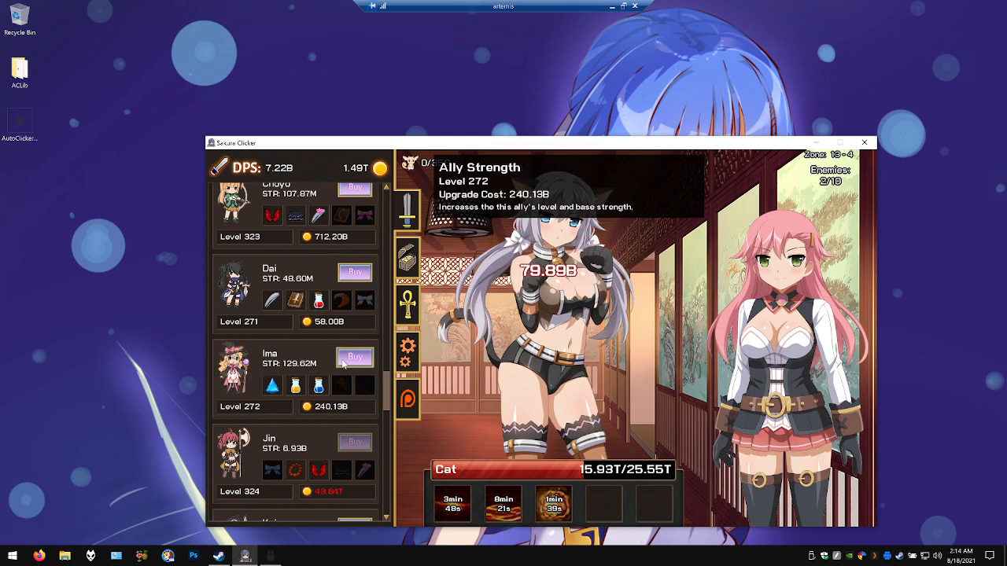
{"action": "left_click", "coordinate": [354, 357]}
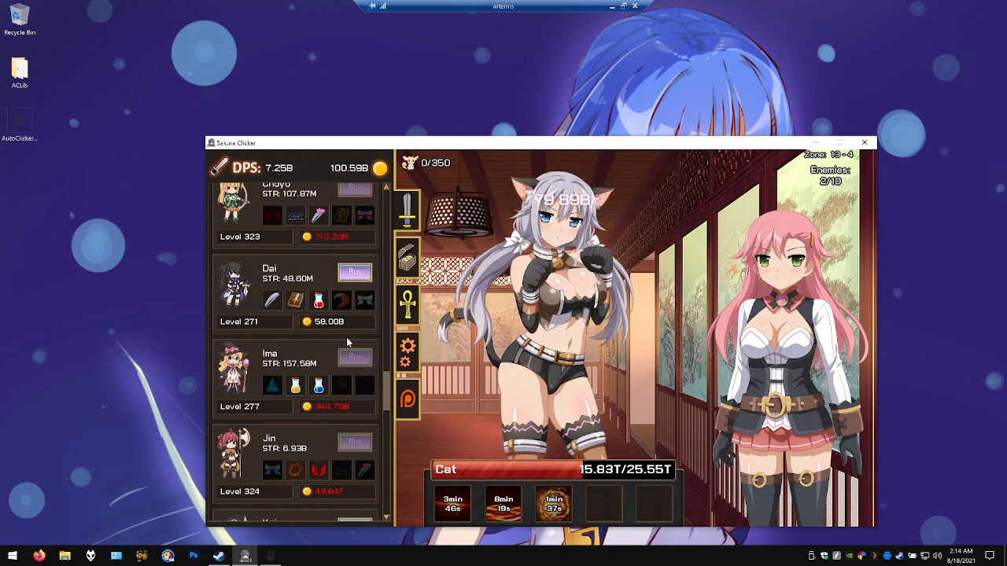
{"action": "left_click", "coordinate": [355, 272]}
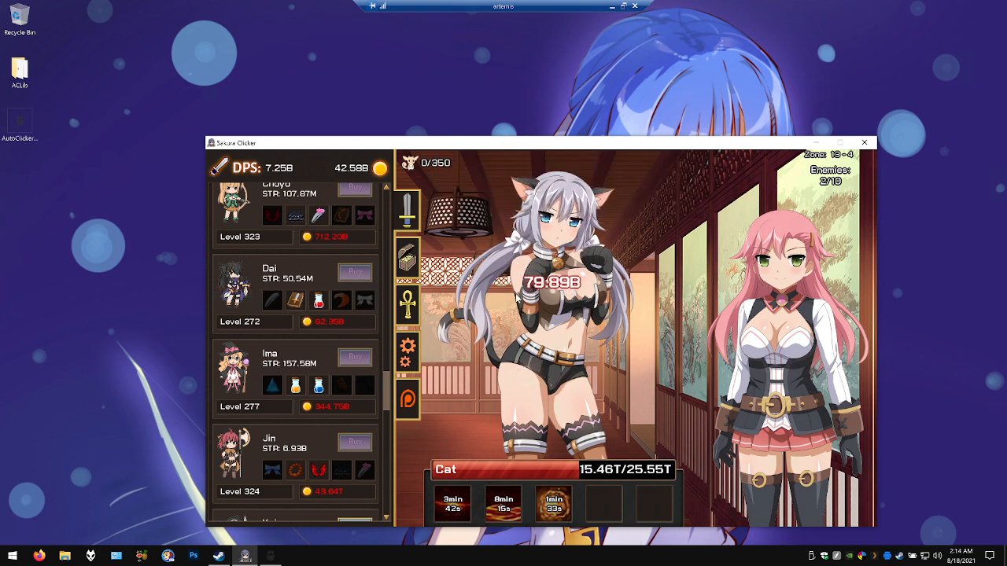
Scroll the ally list down to Kaiyo, unhired at a 13.56K cost
{"action": "scroll", "scroll_direction": "down", "scroll_amount": 3}
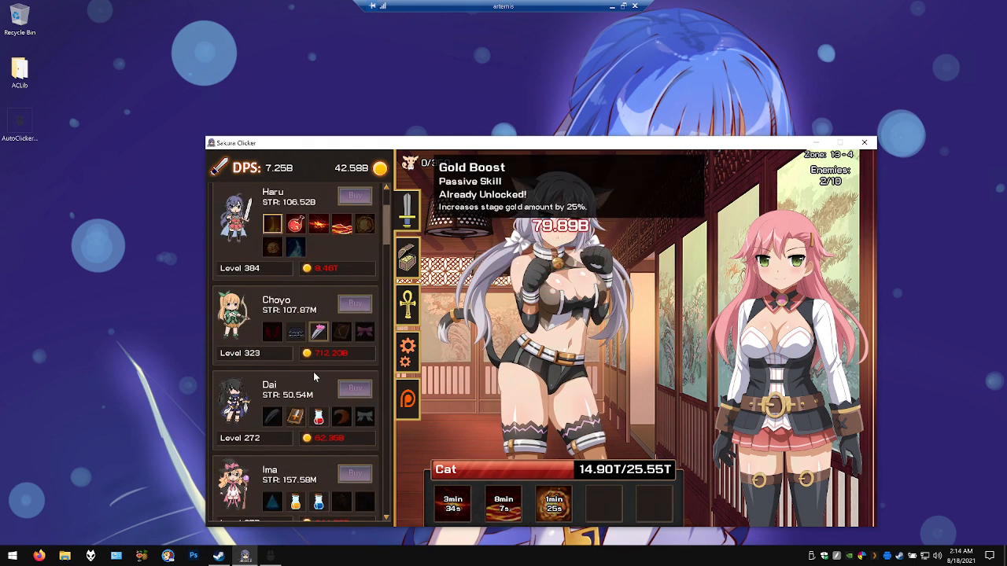
{"action": "scroll", "scroll_direction": "down", "scroll_amount": 3}
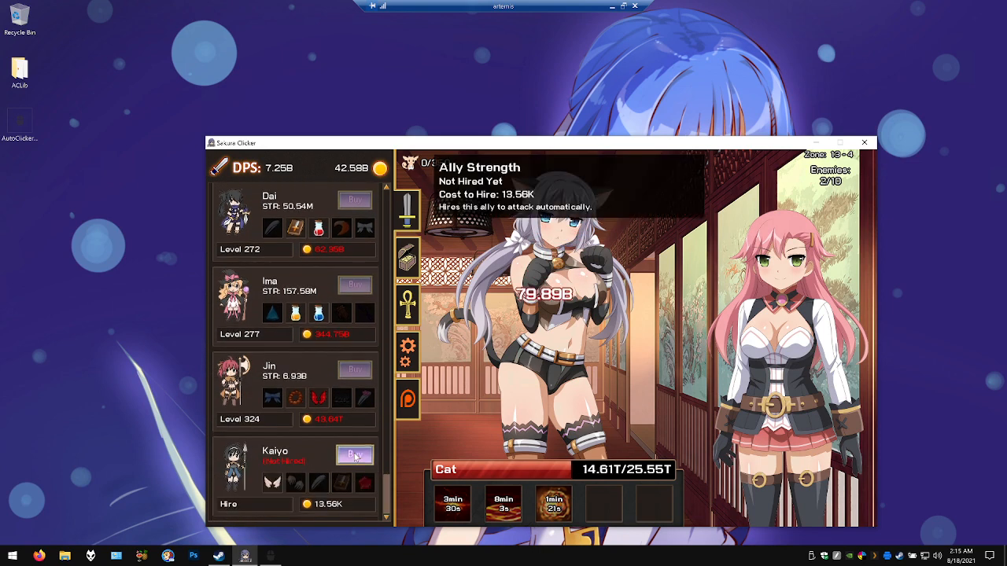
Hire Kaiyo and level her to 171, leaving 94.76M gold
{"action": "left_click", "coordinate": [355, 455]}
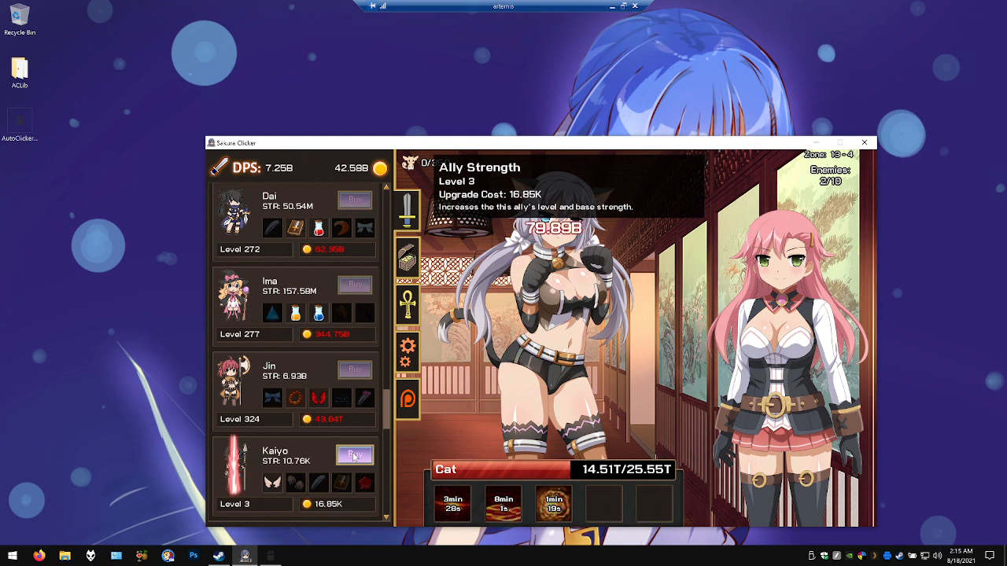
{"action": "left_click", "coordinate": [355, 455]}
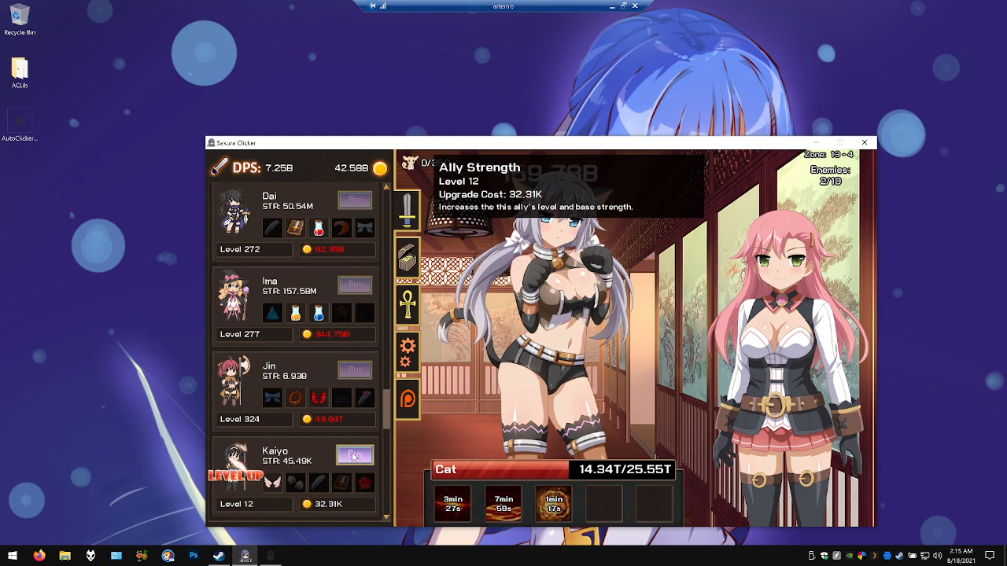
{"action": "left_click", "coordinate": [355, 454]}
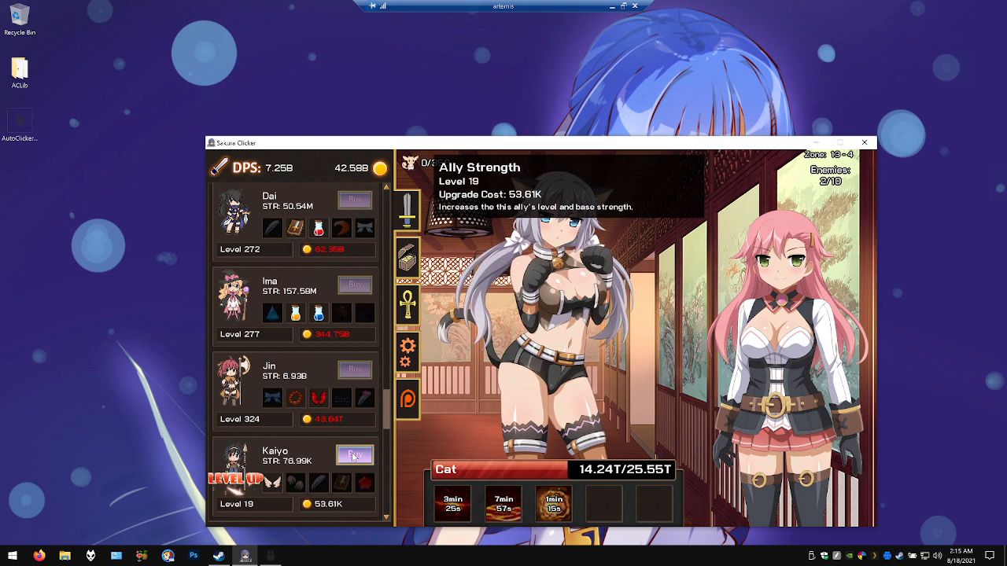
{"action": "left_click", "coordinate": [355, 455]}
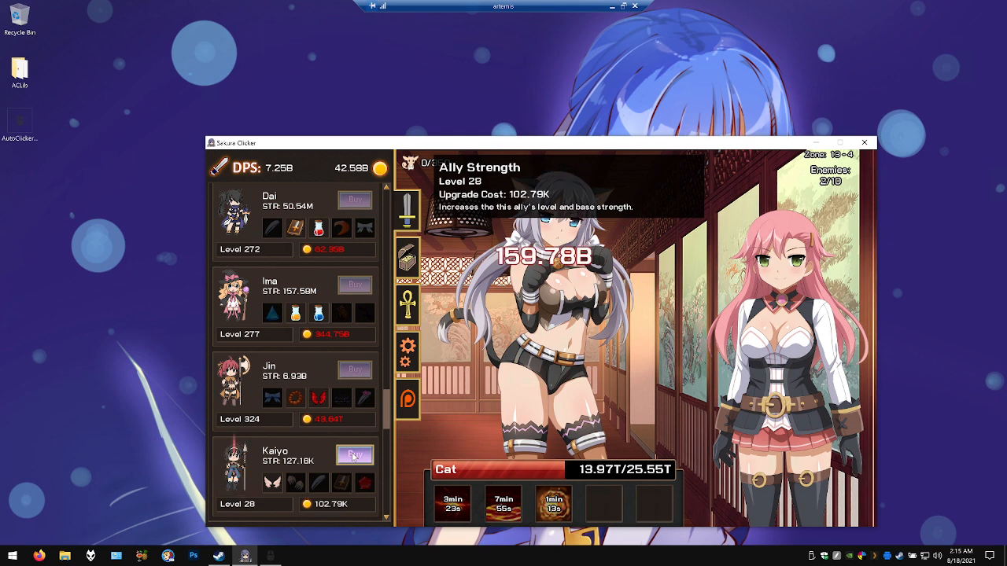
{"action": "left_click", "coordinate": [355, 455]}
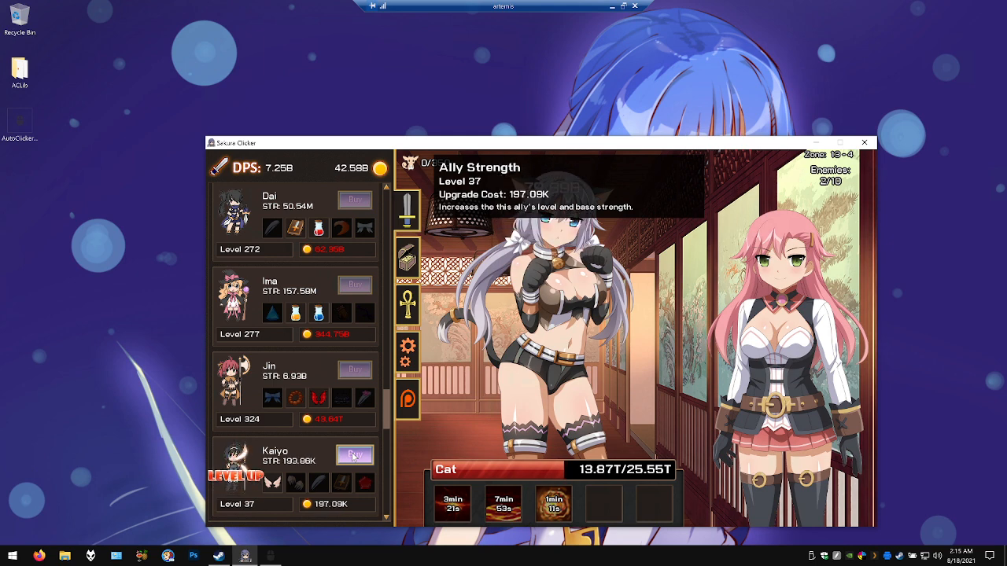
{"action": "left_click", "coordinate": [355, 454]}
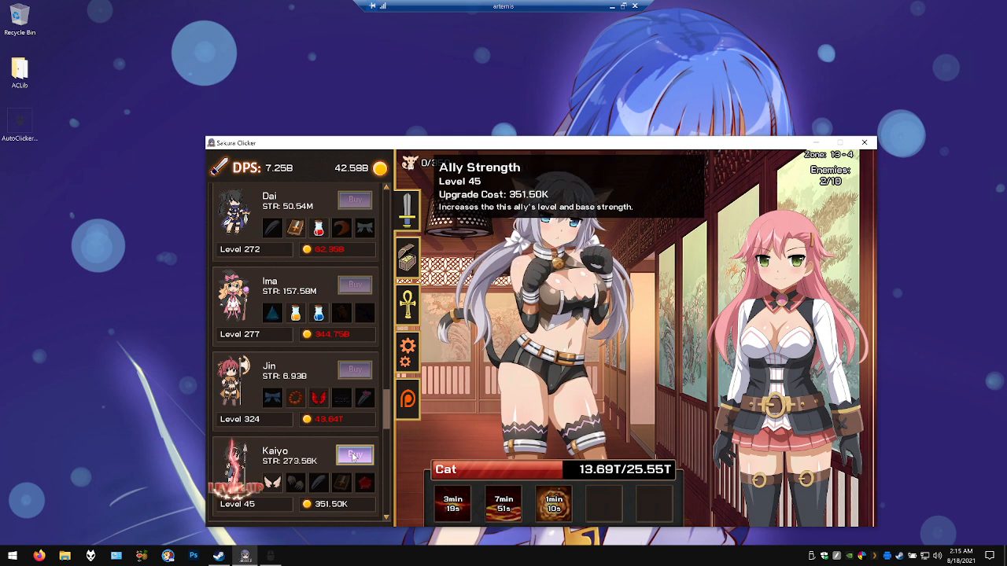
{"action": "left_click", "coordinate": [354, 454]}
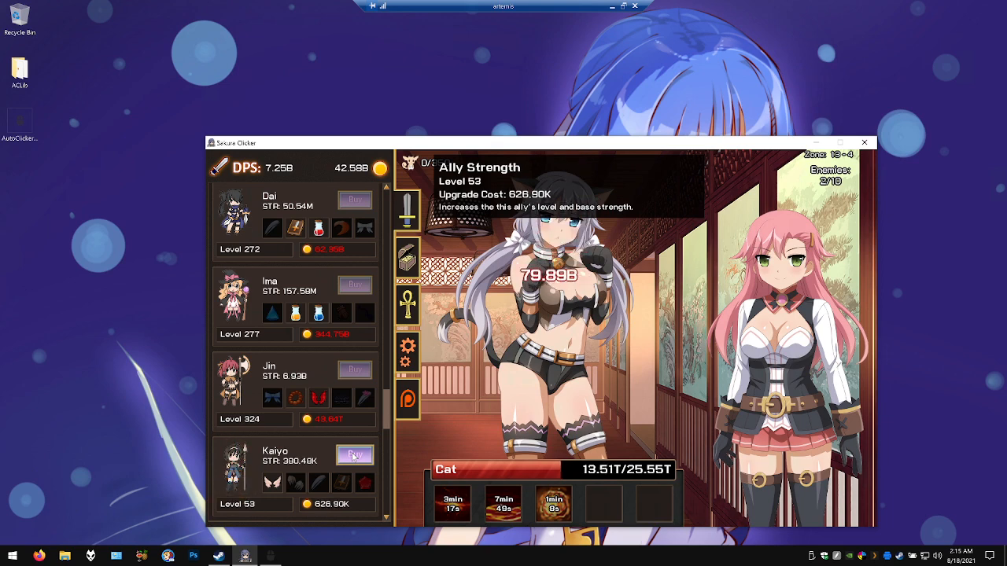
{"action": "left_click", "coordinate": [354, 455]}
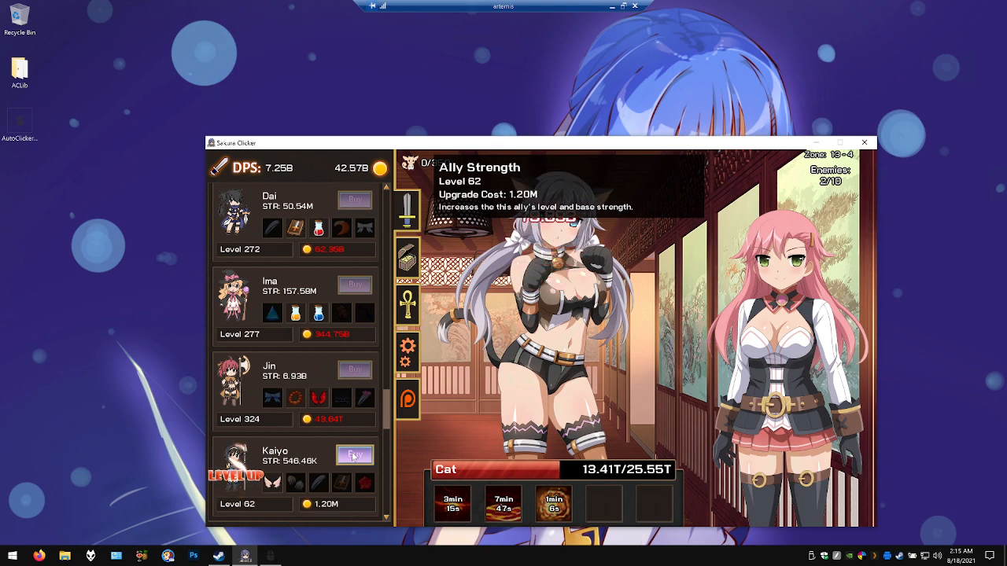
{"action": "left_click", "coordinate": [355, 455]}
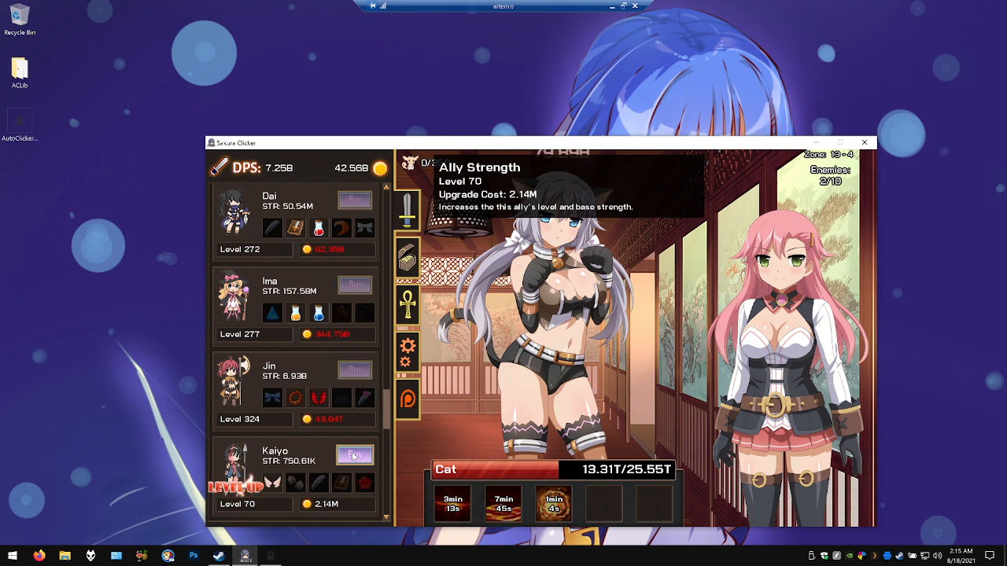
{"action": "left_click", "coordinate": [354, 455]}
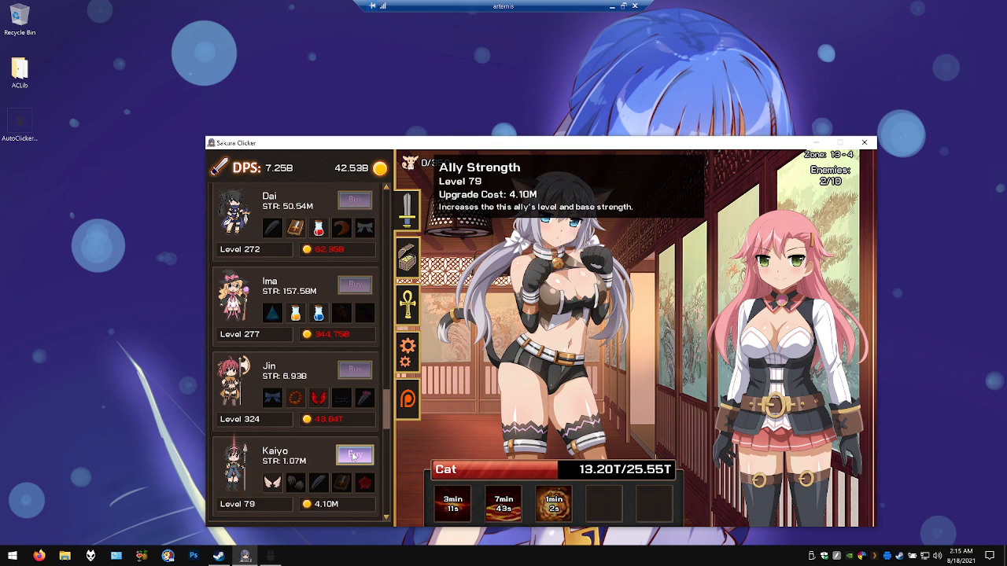
{"action": "left_click", "coordinate": [354, 454]}
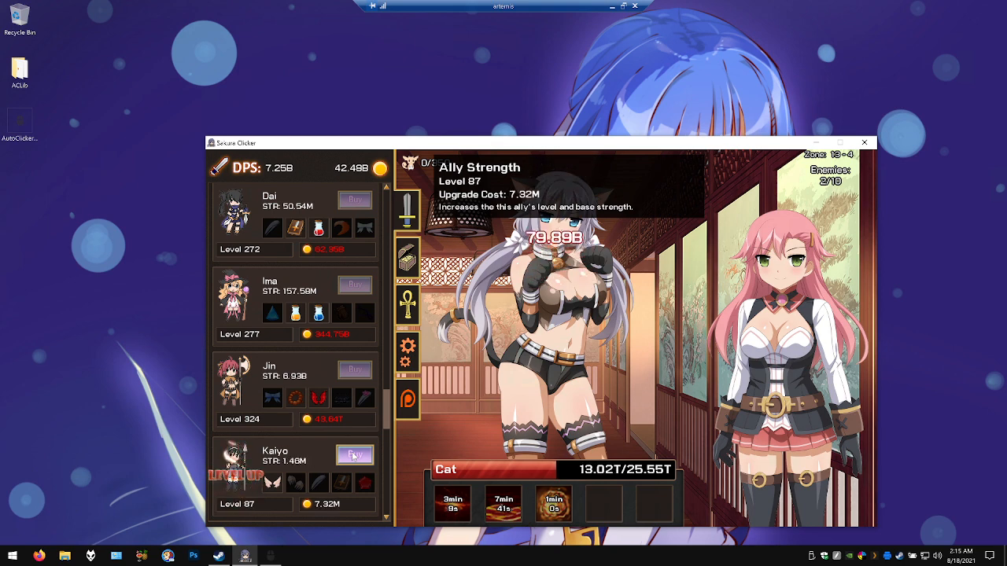
{"action": "left_click", "coordinate": [355, 455]}
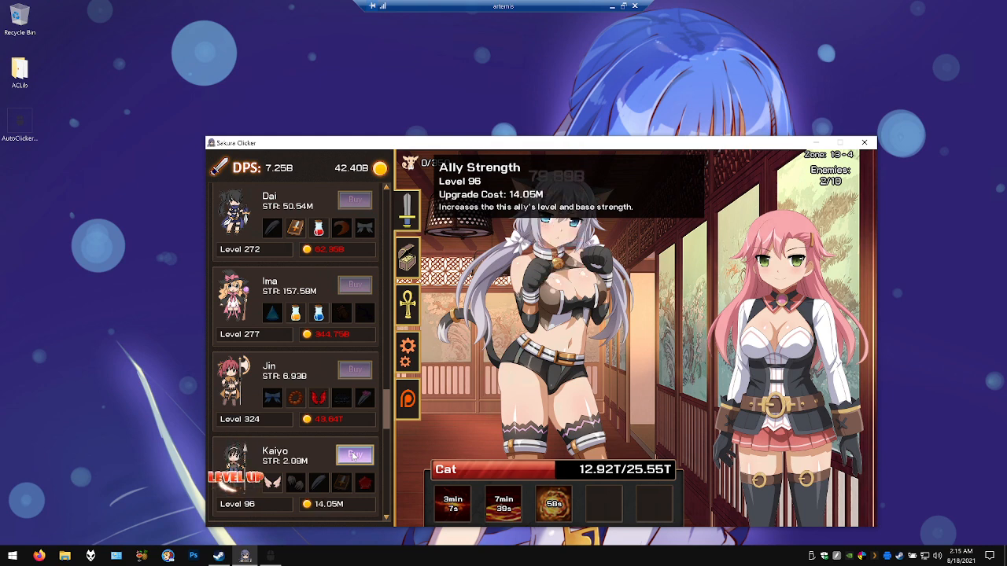
{"action": "left_click", "coordinate": [354, 455]}
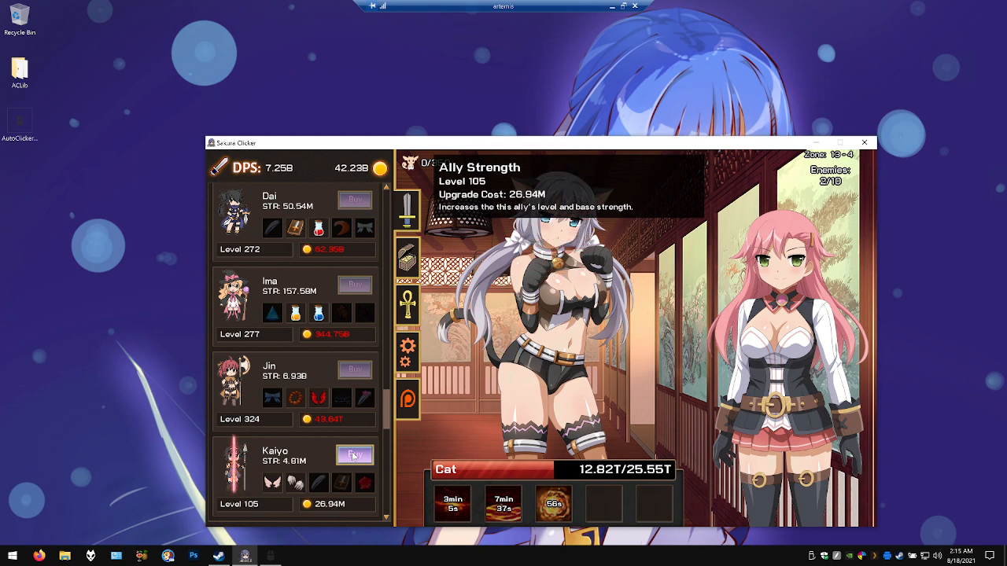
{"action": "left_click", "coordinate": [355, 454]}
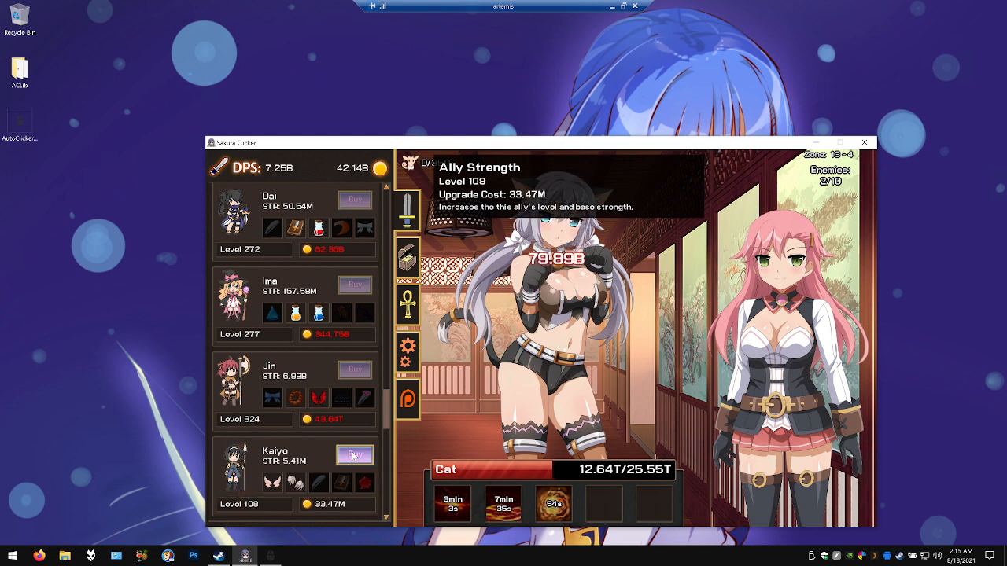
{"action": "left_click", "coordinate": [355, 455]}
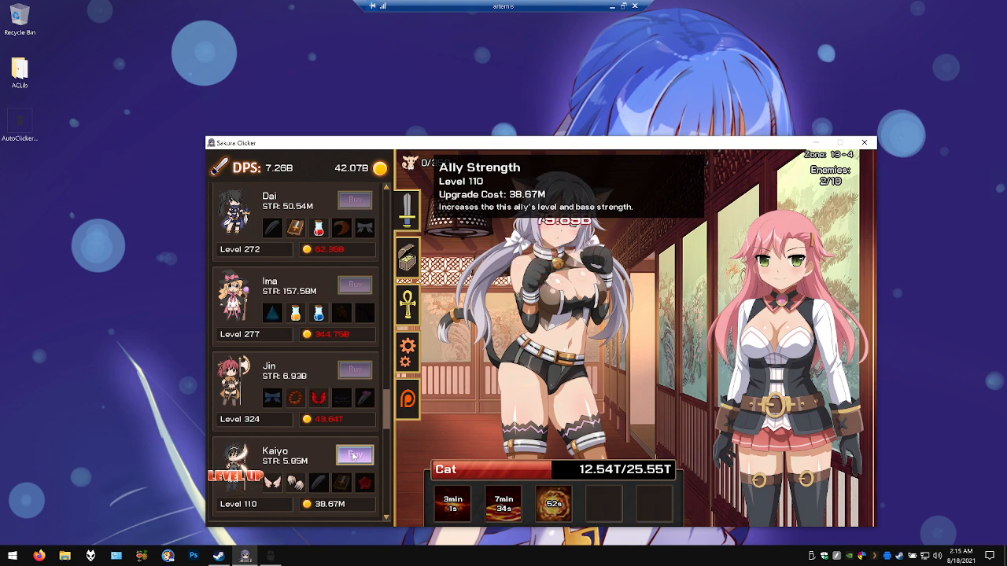
{"action": "left_click", "coordinate": [354, 455]}
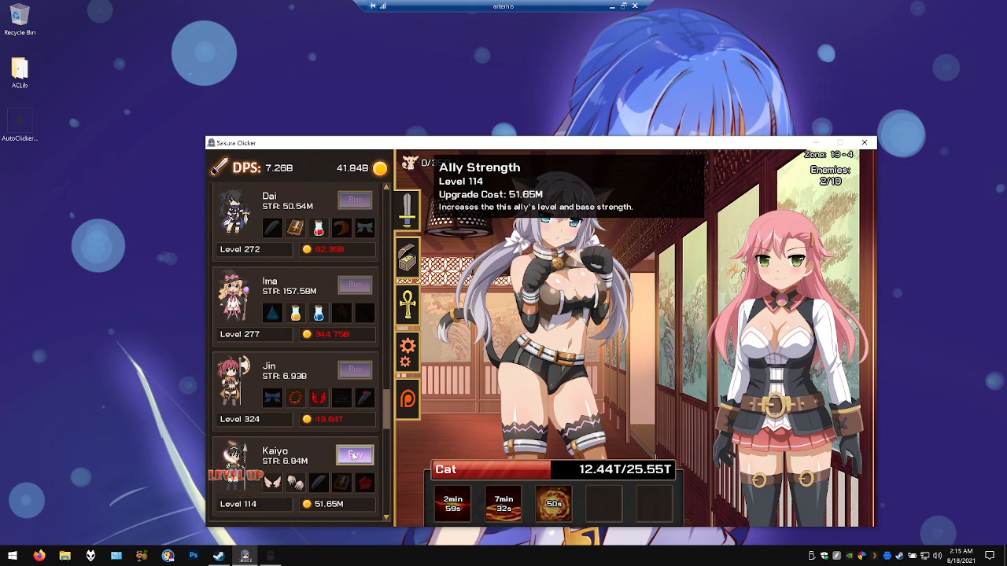
{"action": "left_click", "coordinate": [353, 455]}
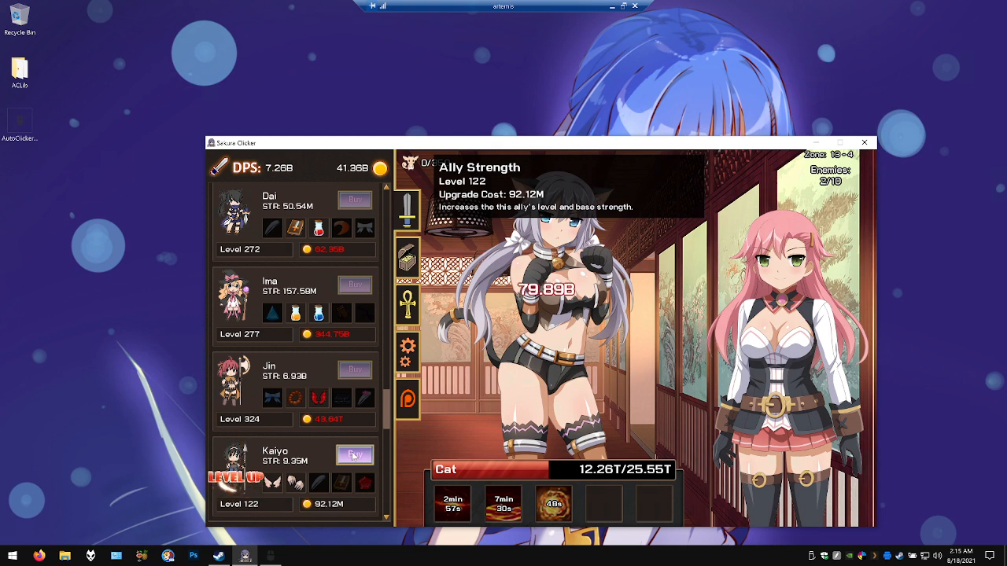
{"action": "left_click", "coordinate": [355, 455]}
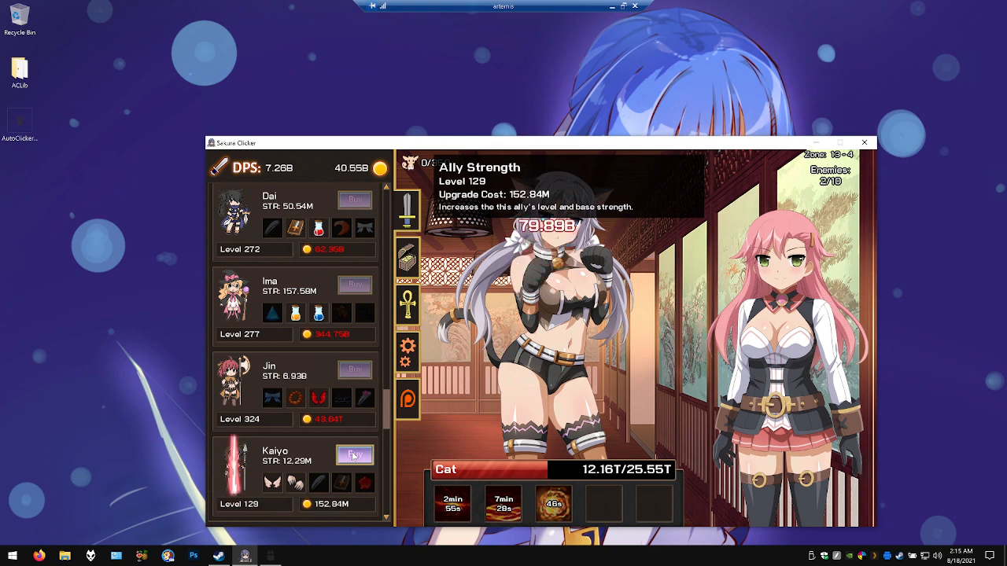
{"action": "left_click", "coordinate": [355, 455]}
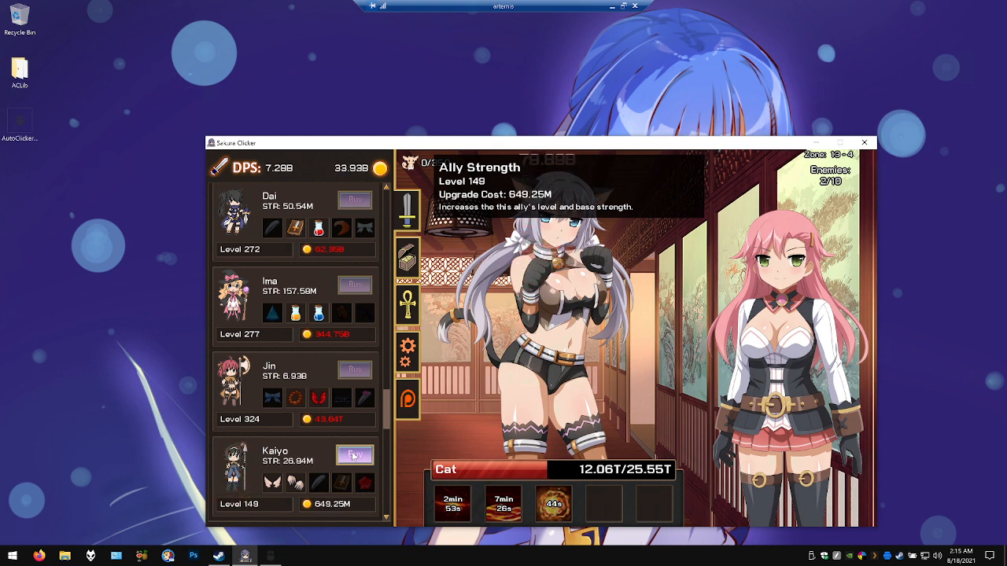
{"action": "left_click", "coordinate": [354, 455]}
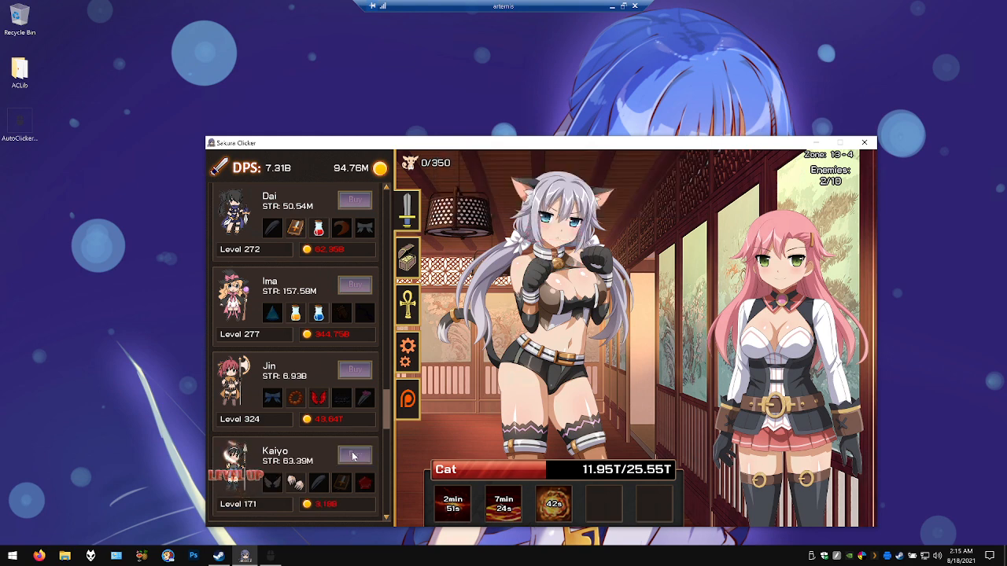
{"action": "left_click", "coordinate": [550, 315]}
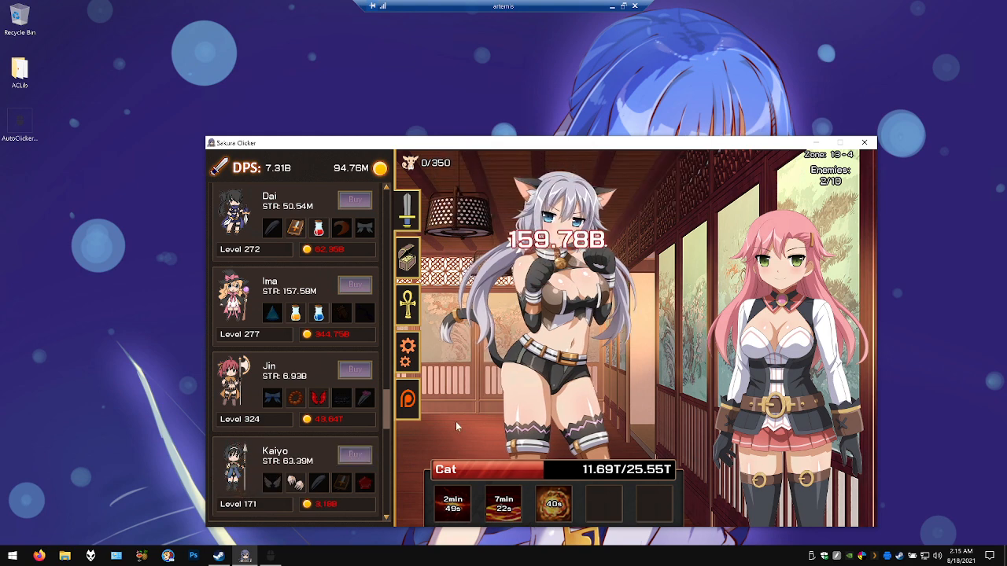
Look over the ally list, then attack the Cat enemy in zone 13-4
{"action": "scroll", "scroll_direction": "up", "scroll_amount": 3}
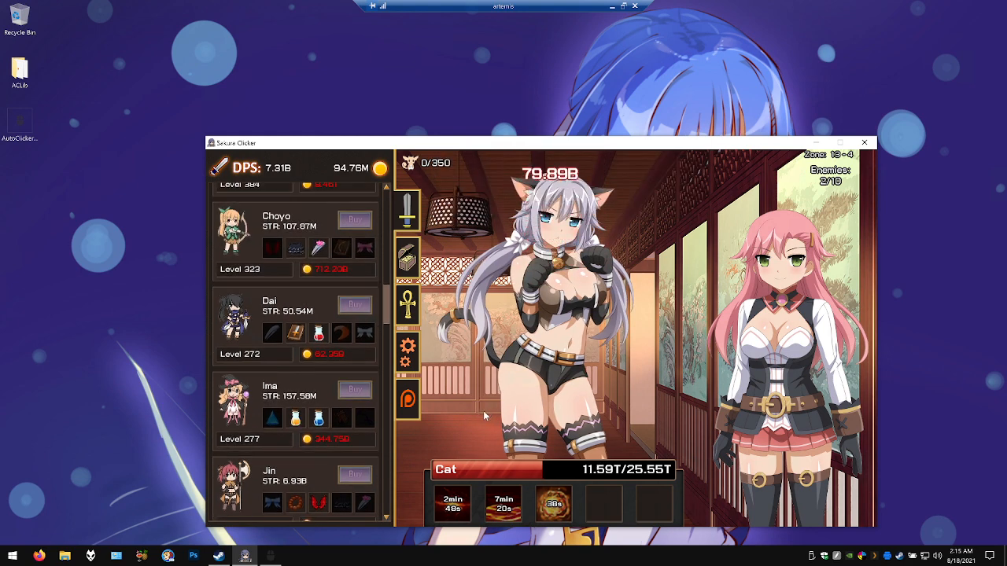
{"action": "scroll", "scroll_direction": "down", "scroll_amount": 3}
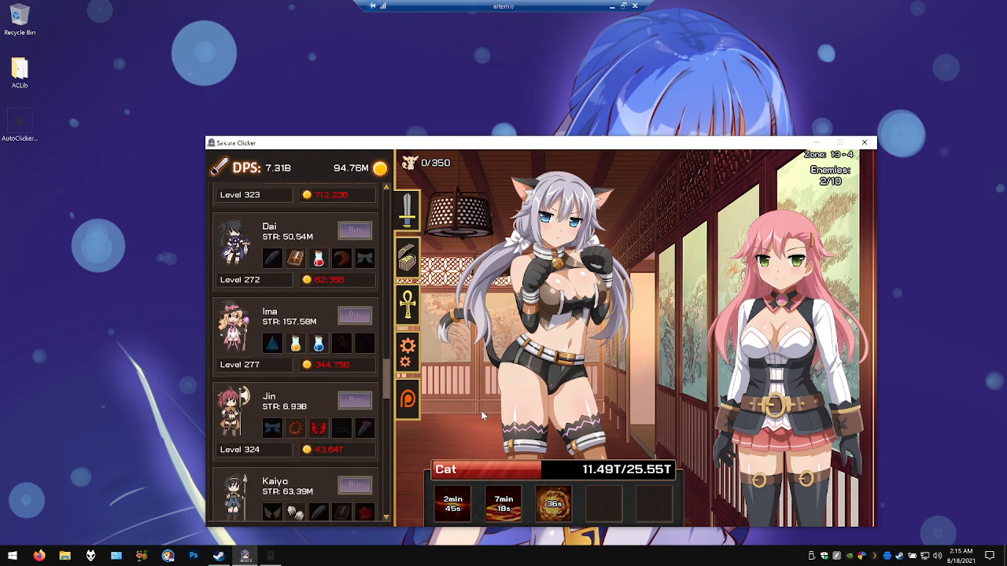
{"action": "scroll", "scroll_direction": "down", "scroll_amount": 3}
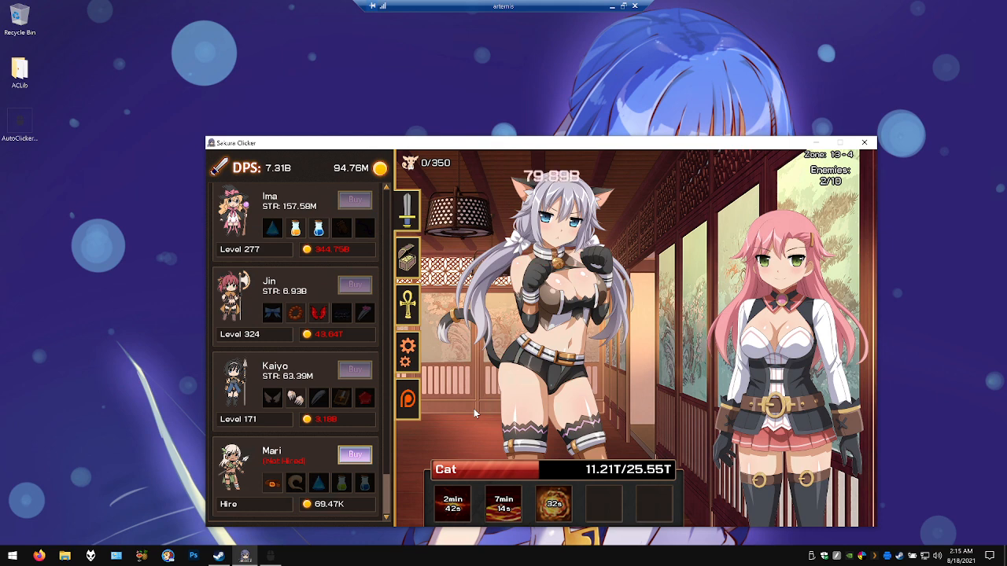
{"action": "scroll", "scroll_direction": "up", "scroll_amount": 3}
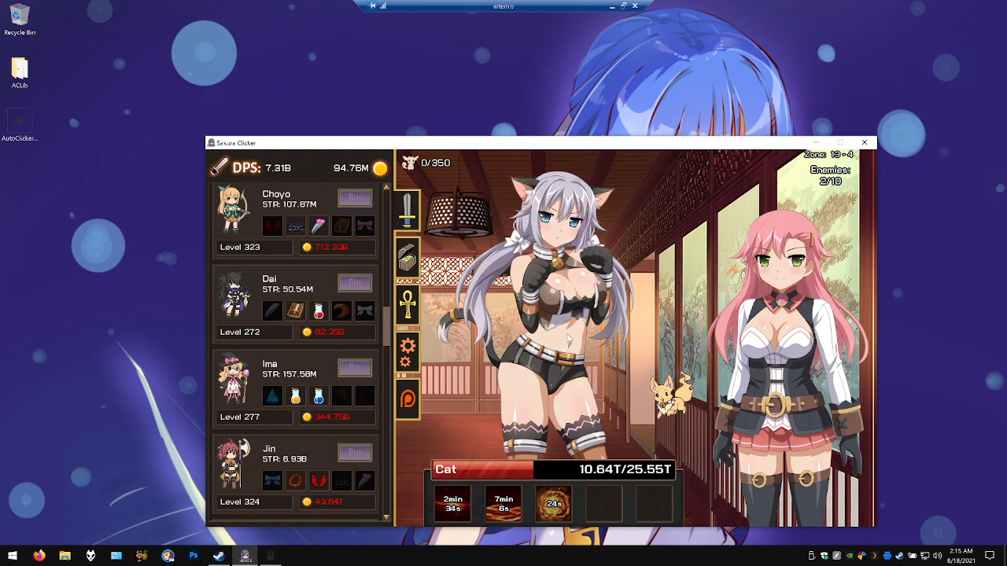
{"action": "left_click", "coordinate": [562, 338]}
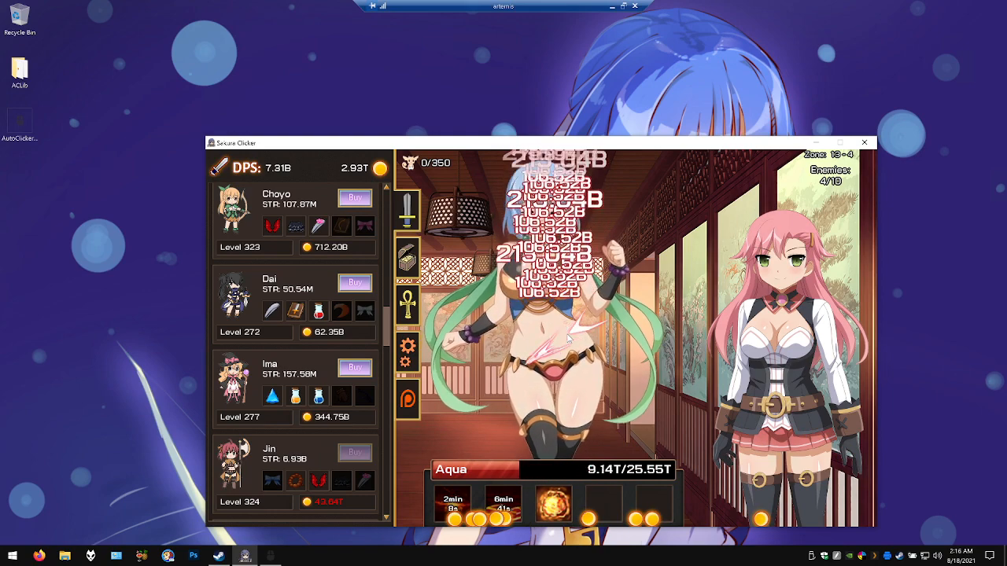
Defeat the Aqua, Fairy, Boar and second Fairy enemies in zone 13-4
{"action": "left_click", "coordinate": [551, 339]}
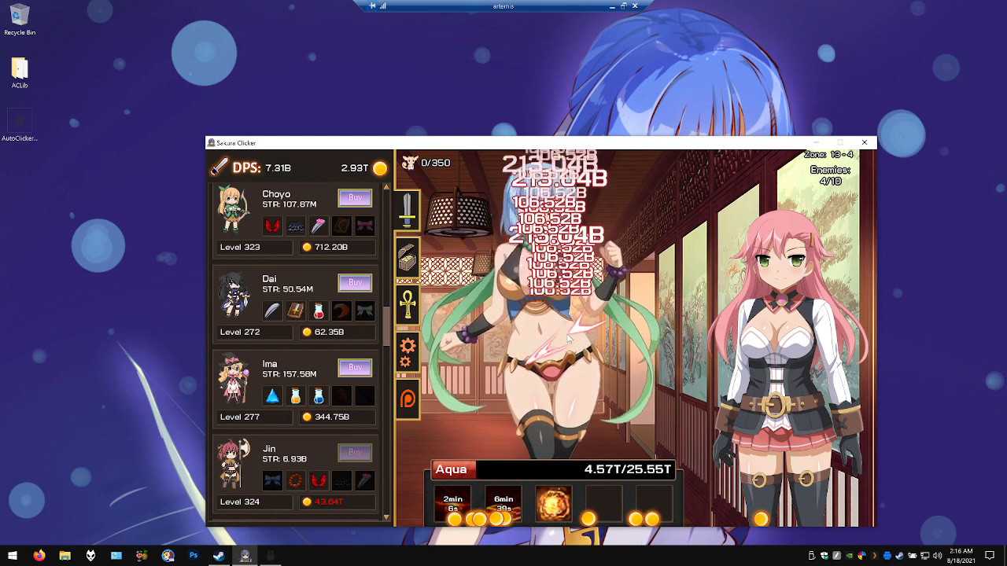
{"action": "left_click", "coordinate": [551, 338]}
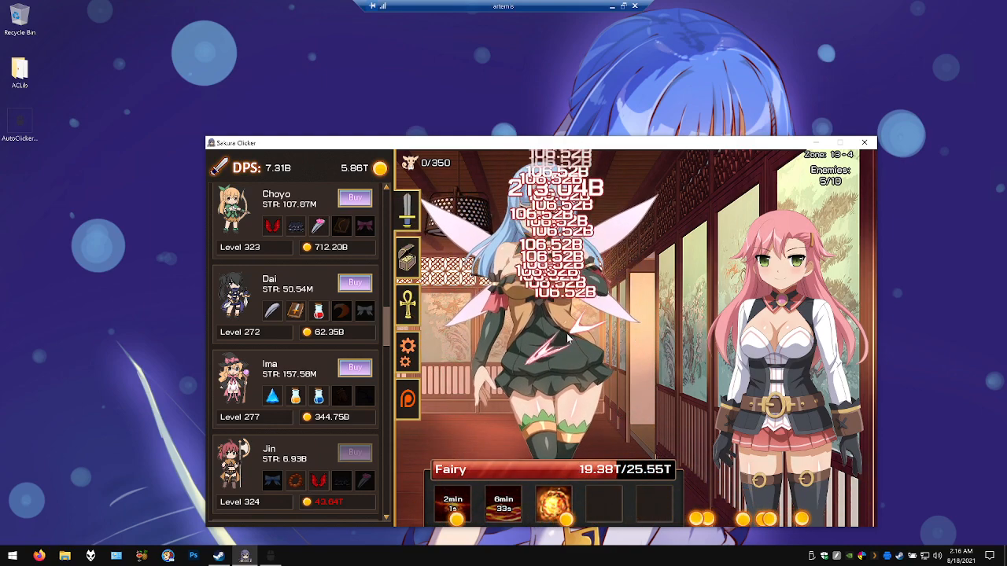
{"action": "left_click", "coordinate": [550, 338]}
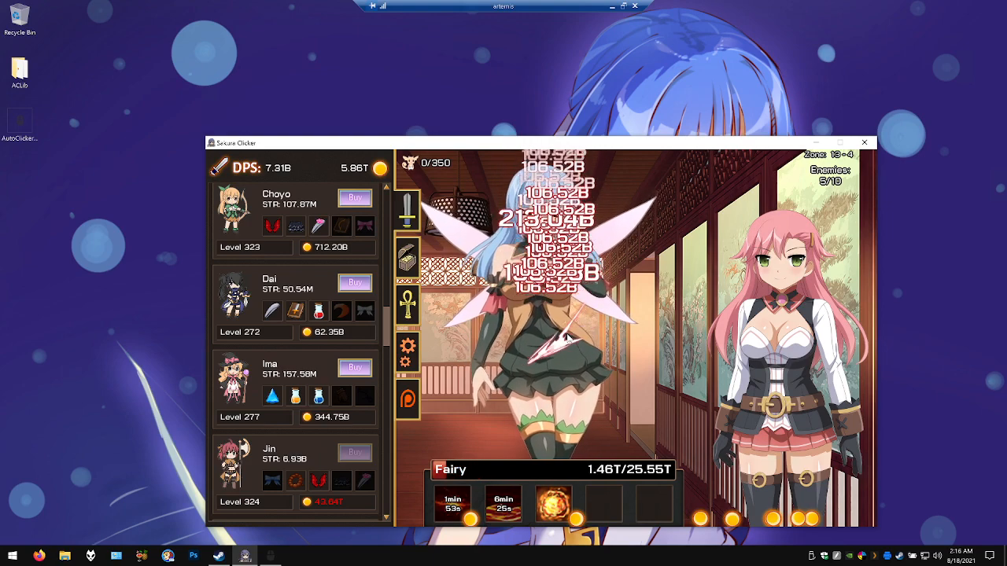
{"action": "left_click", "coordinate": [543, 330]}
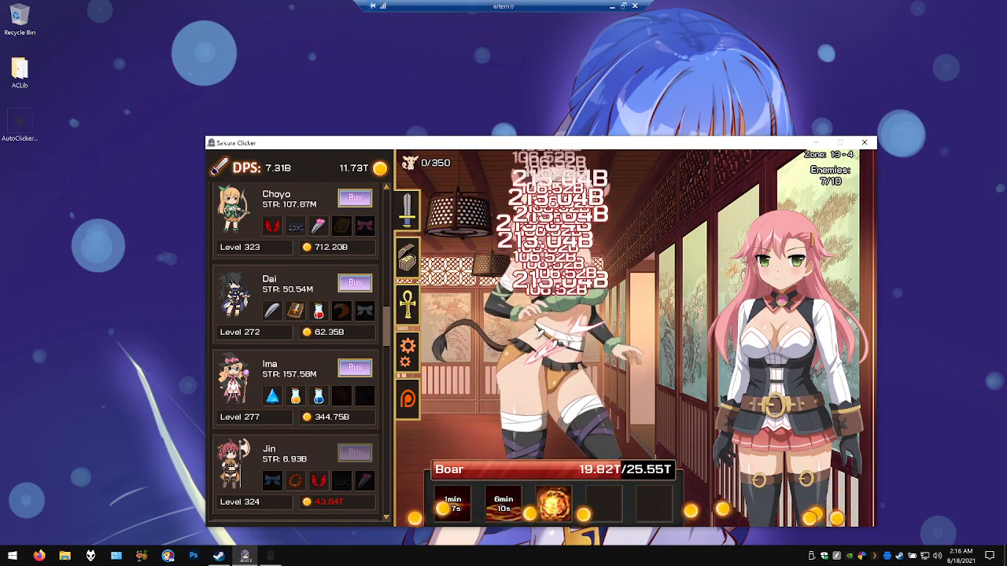
{"action": "left_click", "coordinate": [550, 315]}
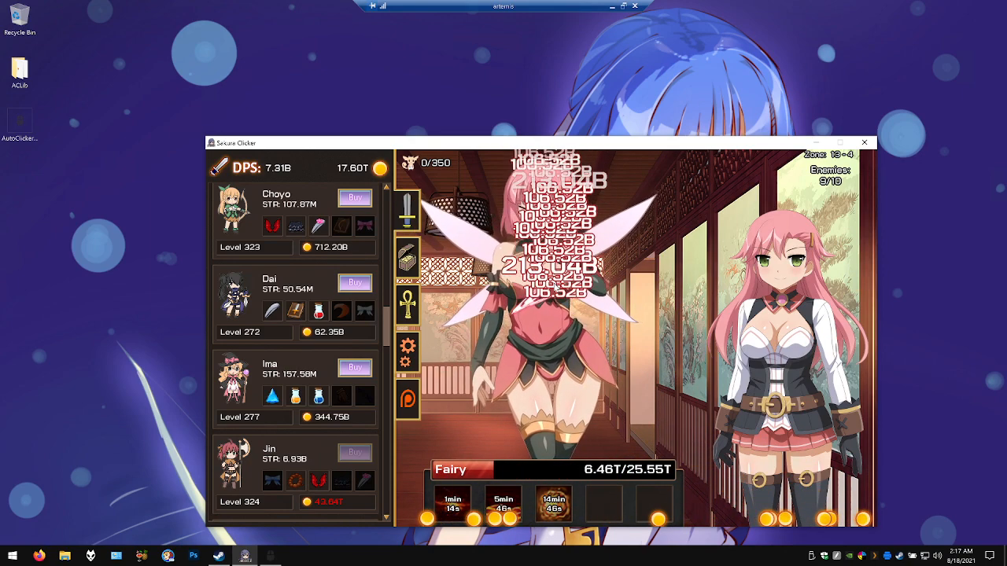
{"action": "left_click", "coordinate": [527, 314]}
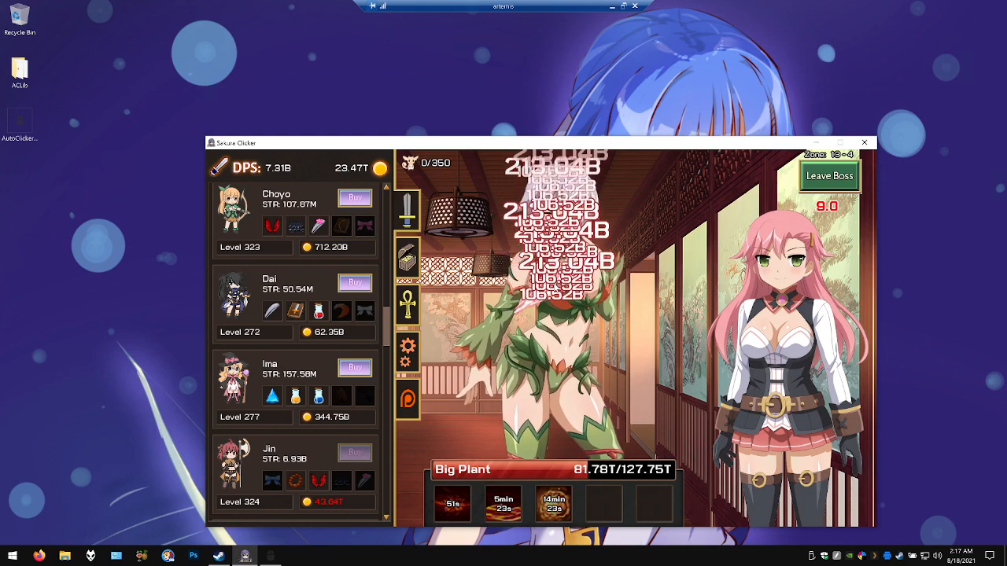
Hit the Big Plant boss a couple of times, then leave the boss fight
{"action": "left_click", "coordinate": [550, 330]}
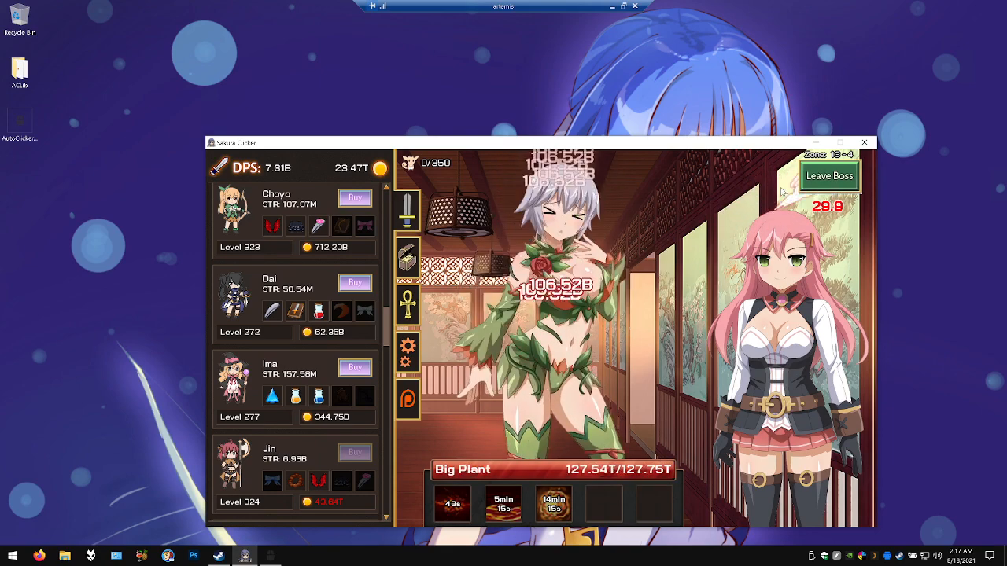
{"action": "left_click", "coordinate": [551, 314]}
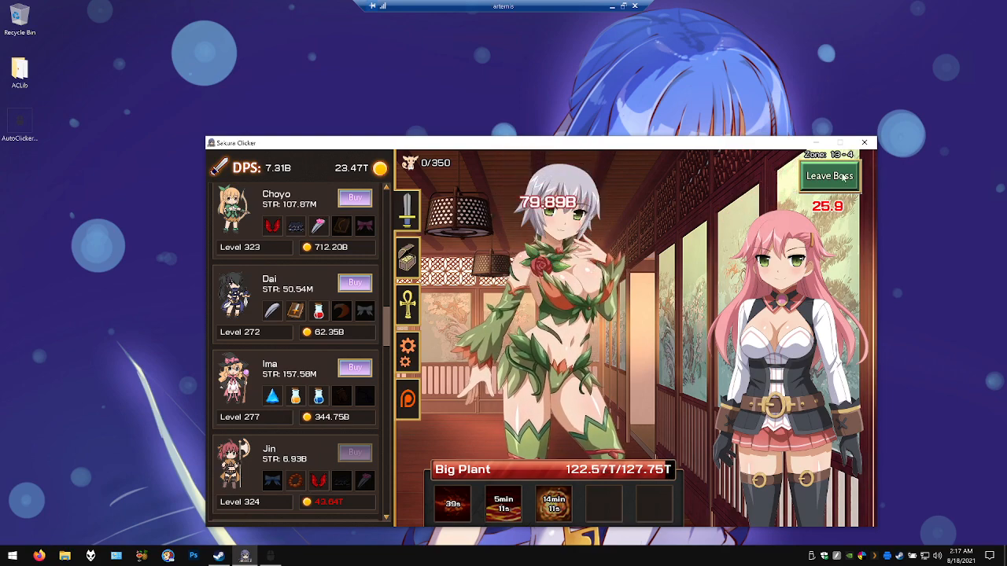
{"action": "left_click", "coordinate": [828, 175]}
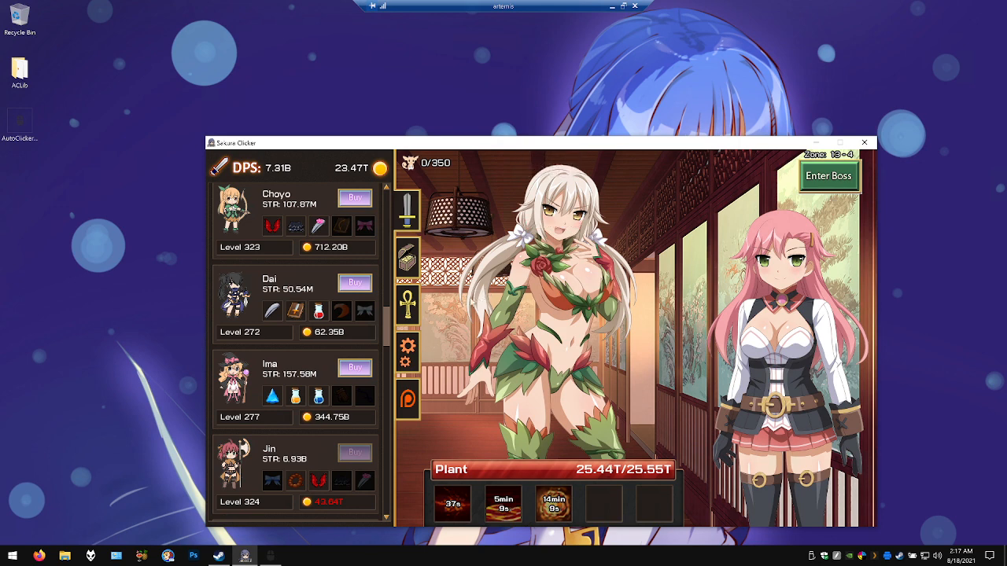
Level up Haru, Choyo twice, Dai and Kaiyo, raising DPS to 7.42B
{"action": "scroll", "scroll_direction": "up", "scroll_amount": 3}
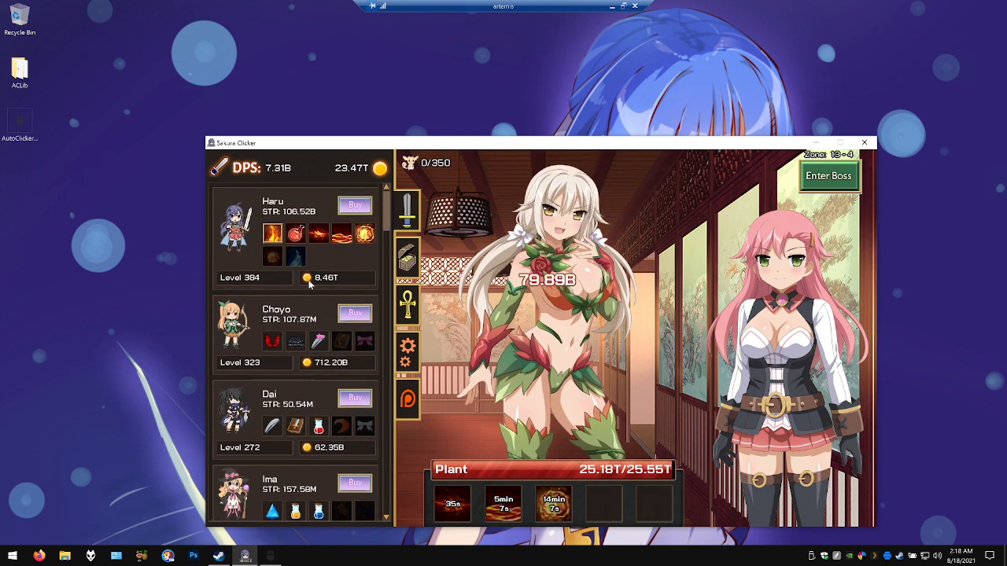
{"action": "left_click", "coordinate": [354, 206]}
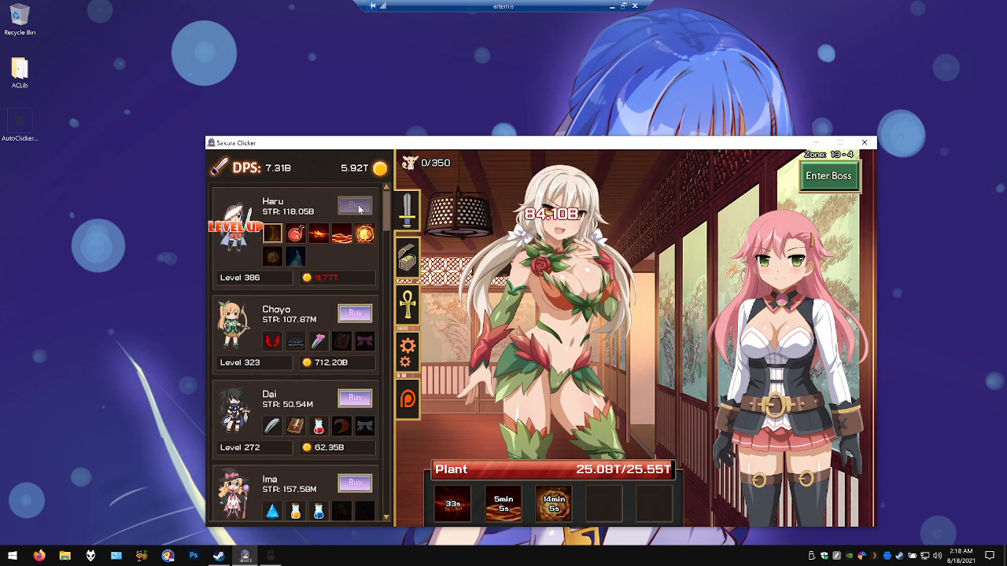
{"action": "left_click", "coordinate": [355, 313]}
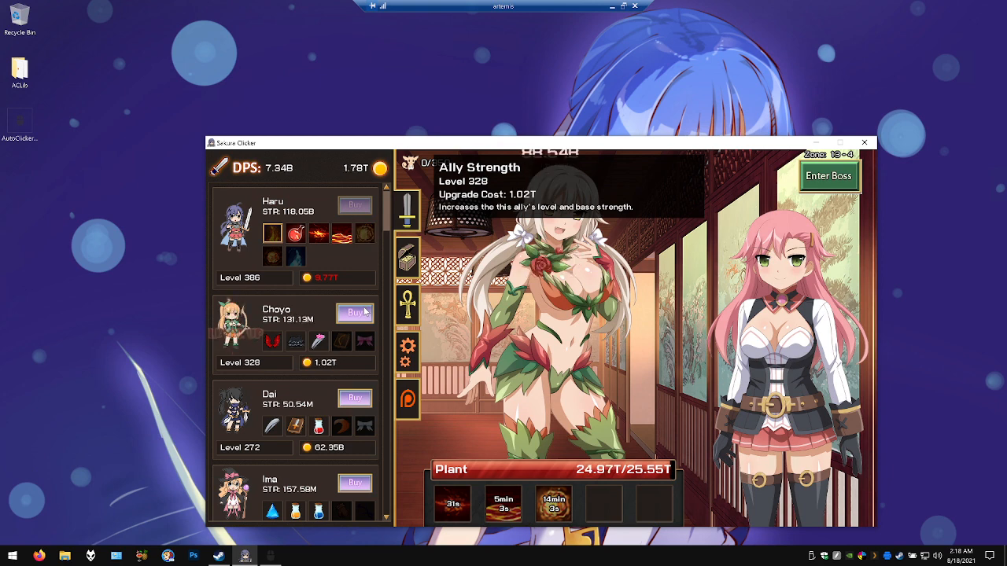
{"action": "left_click", "coordinate": [355, 313]}
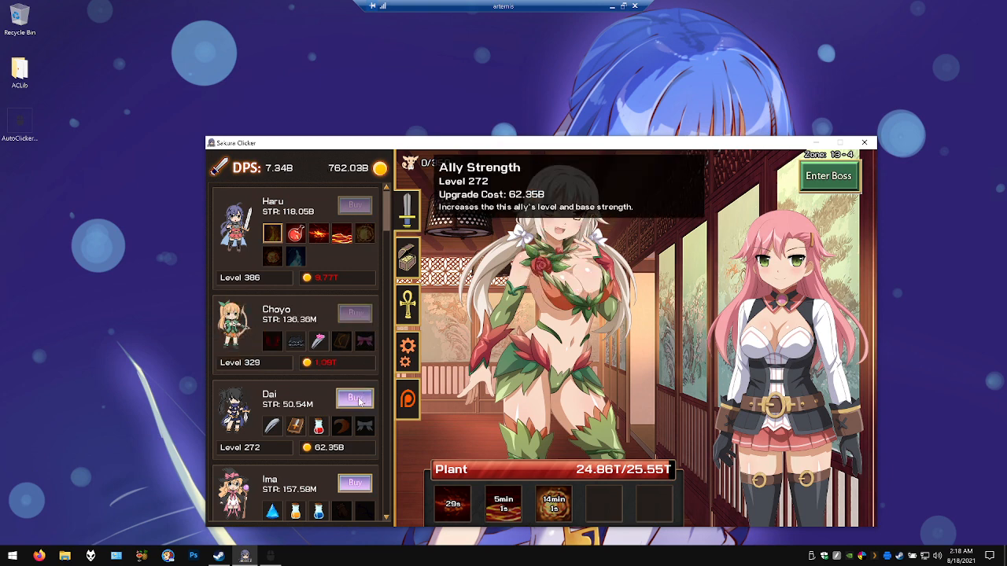
{"action": "left_click", "coordinate": [354, 397]}
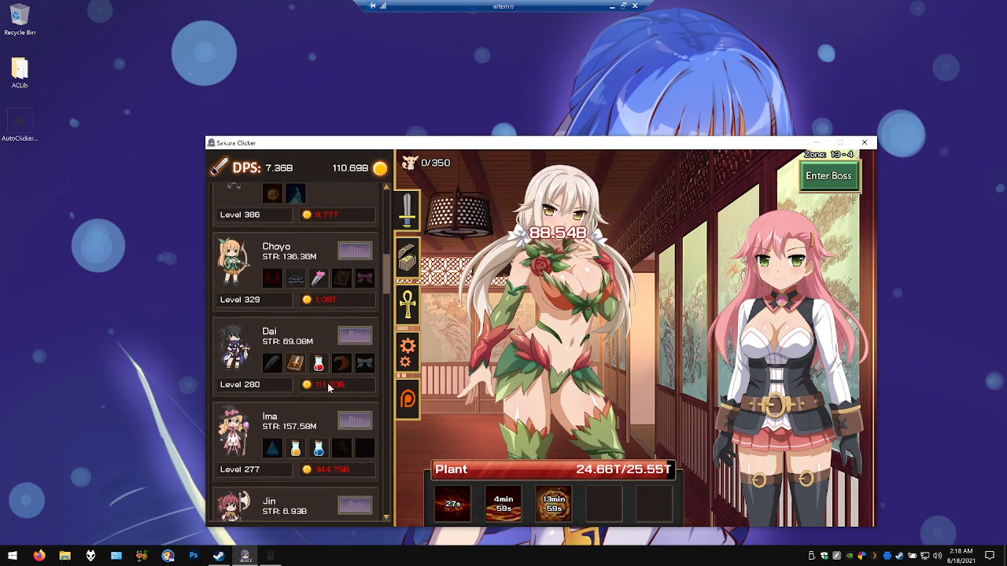
{"action": "scroll", "scroll_direction": "down", "scroll_amount": 3}
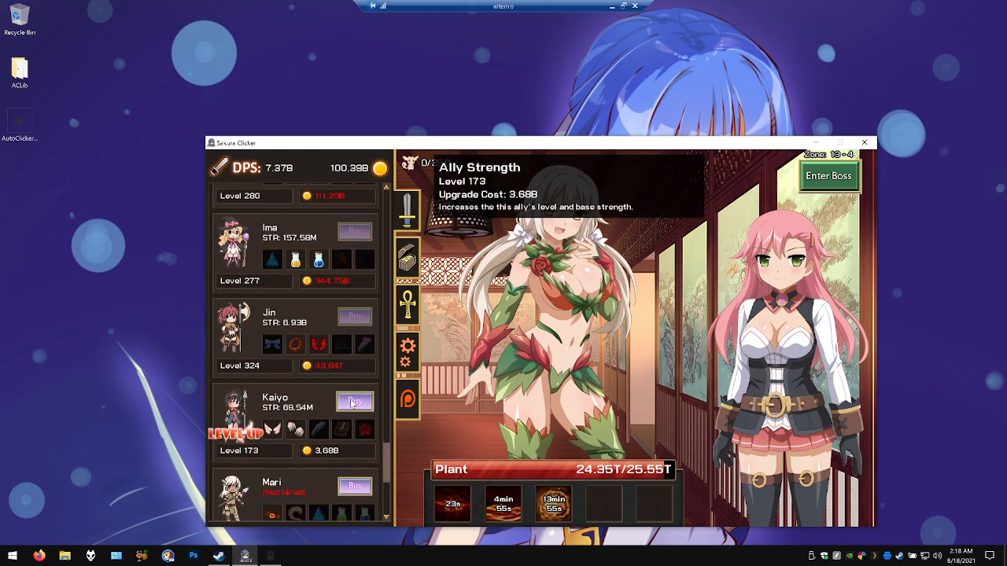
{"action": "left_click", "coordinate": [354, 402]}
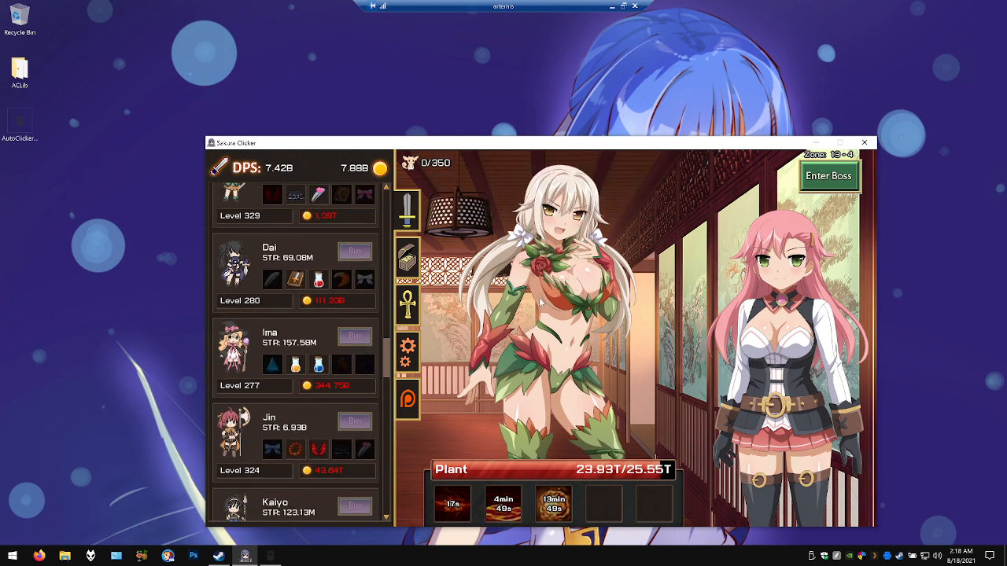
Defeat the Plant enemy and knock the next Tiger enemy down to zero health
{"action": "left_click", "coordinate": [542, 299]}
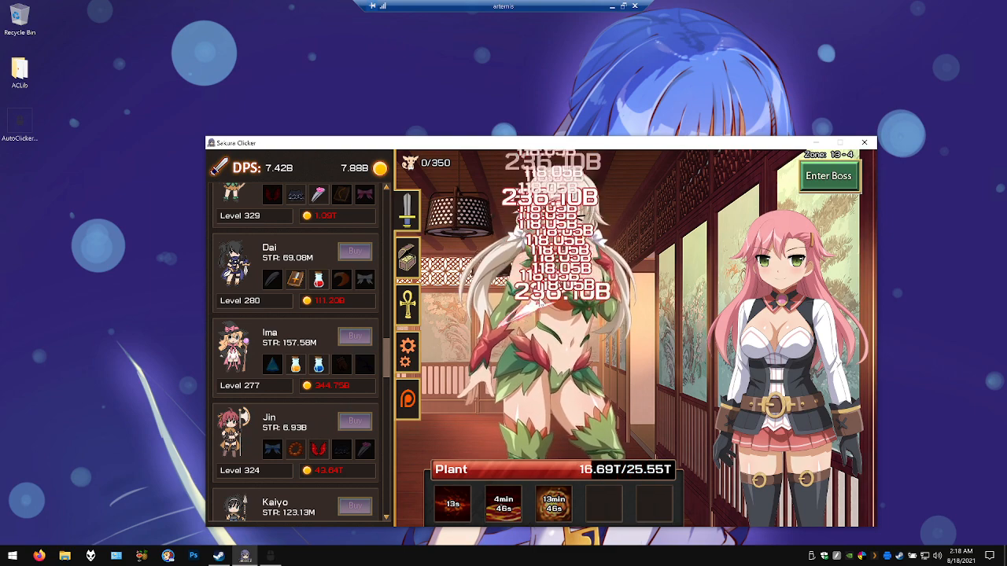
{"action": "left_click", "coordinate": [550, 314]}
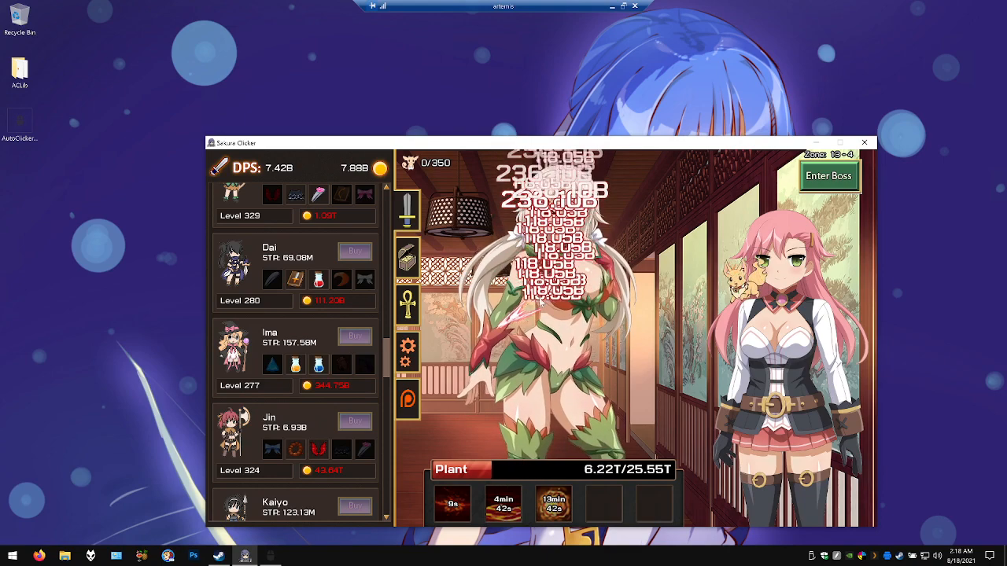
{"action": "left_click", "coordinate": [543, 315]}
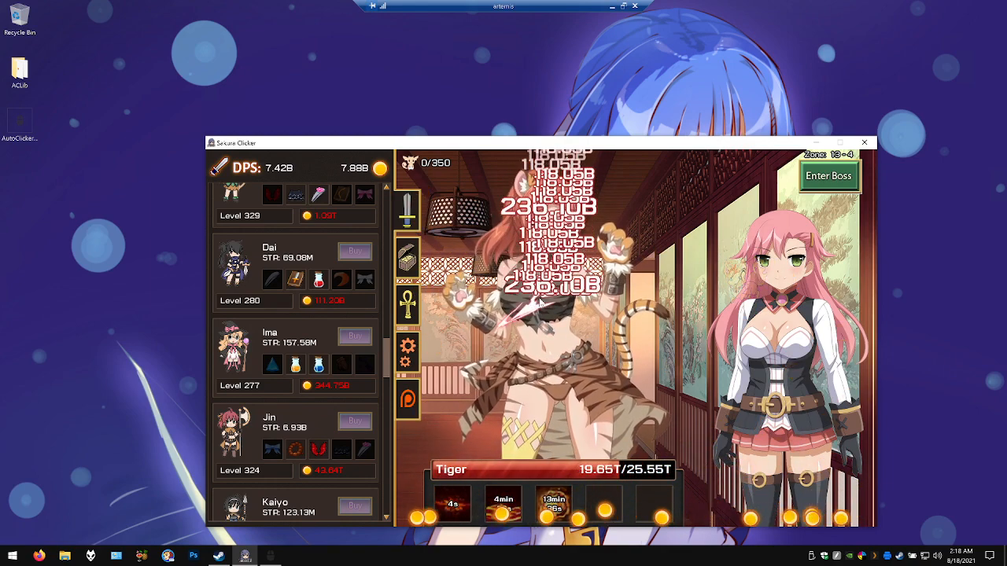
{"action": "left_click", "coordinate": [543, 302]}
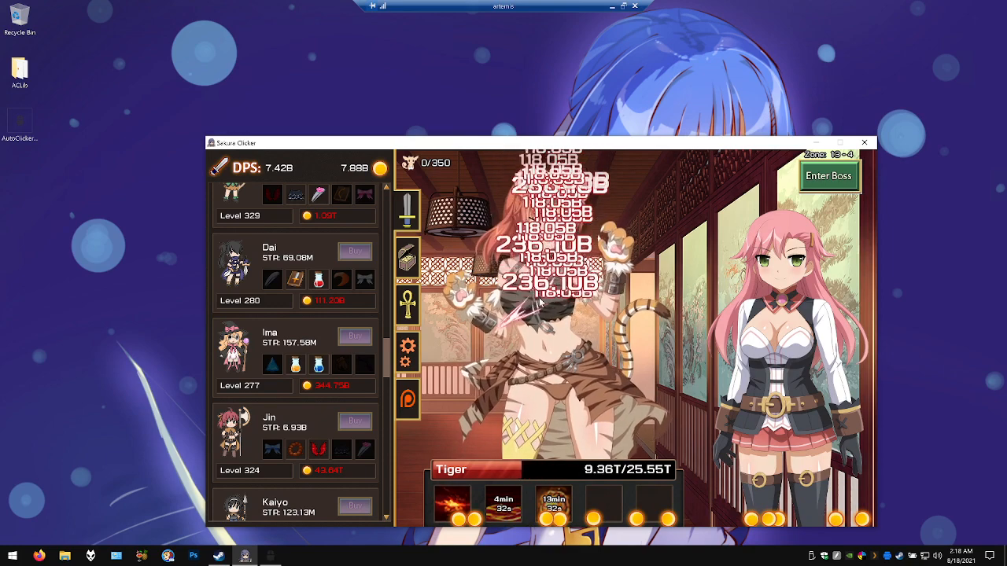
{"action": "left_click", "coordinate": [542, 299]}
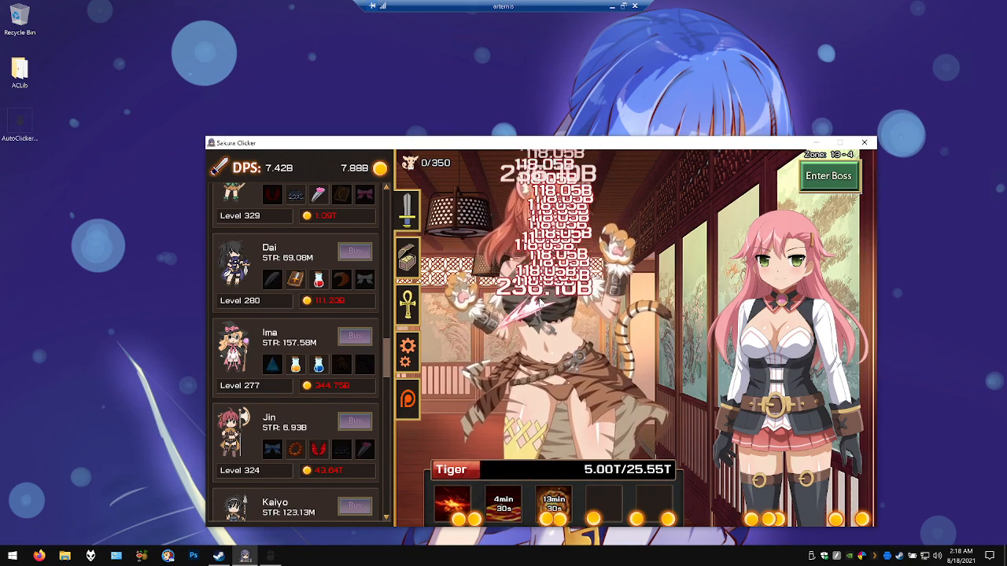
{"action": "left_click", "coordinate": [542, 299]}
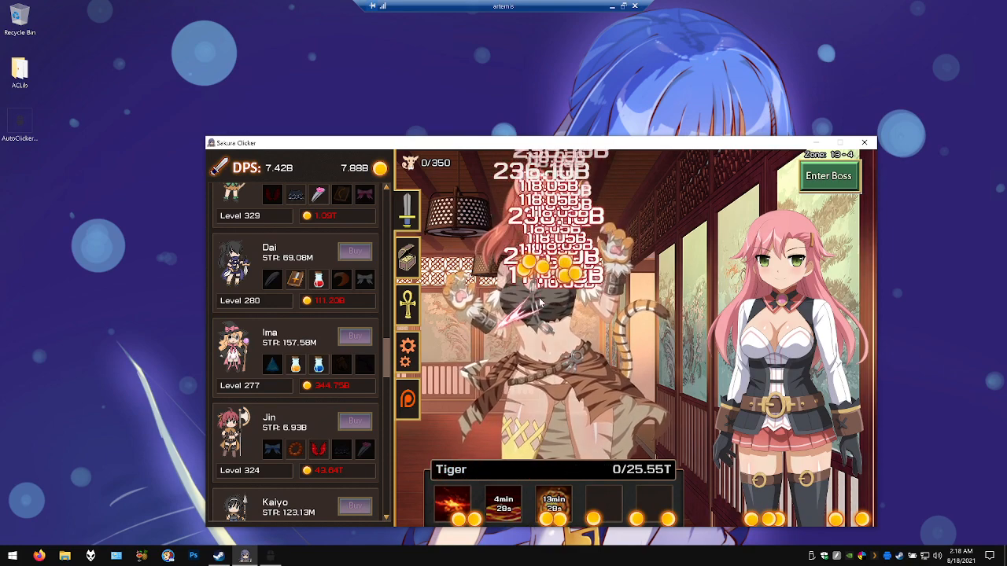